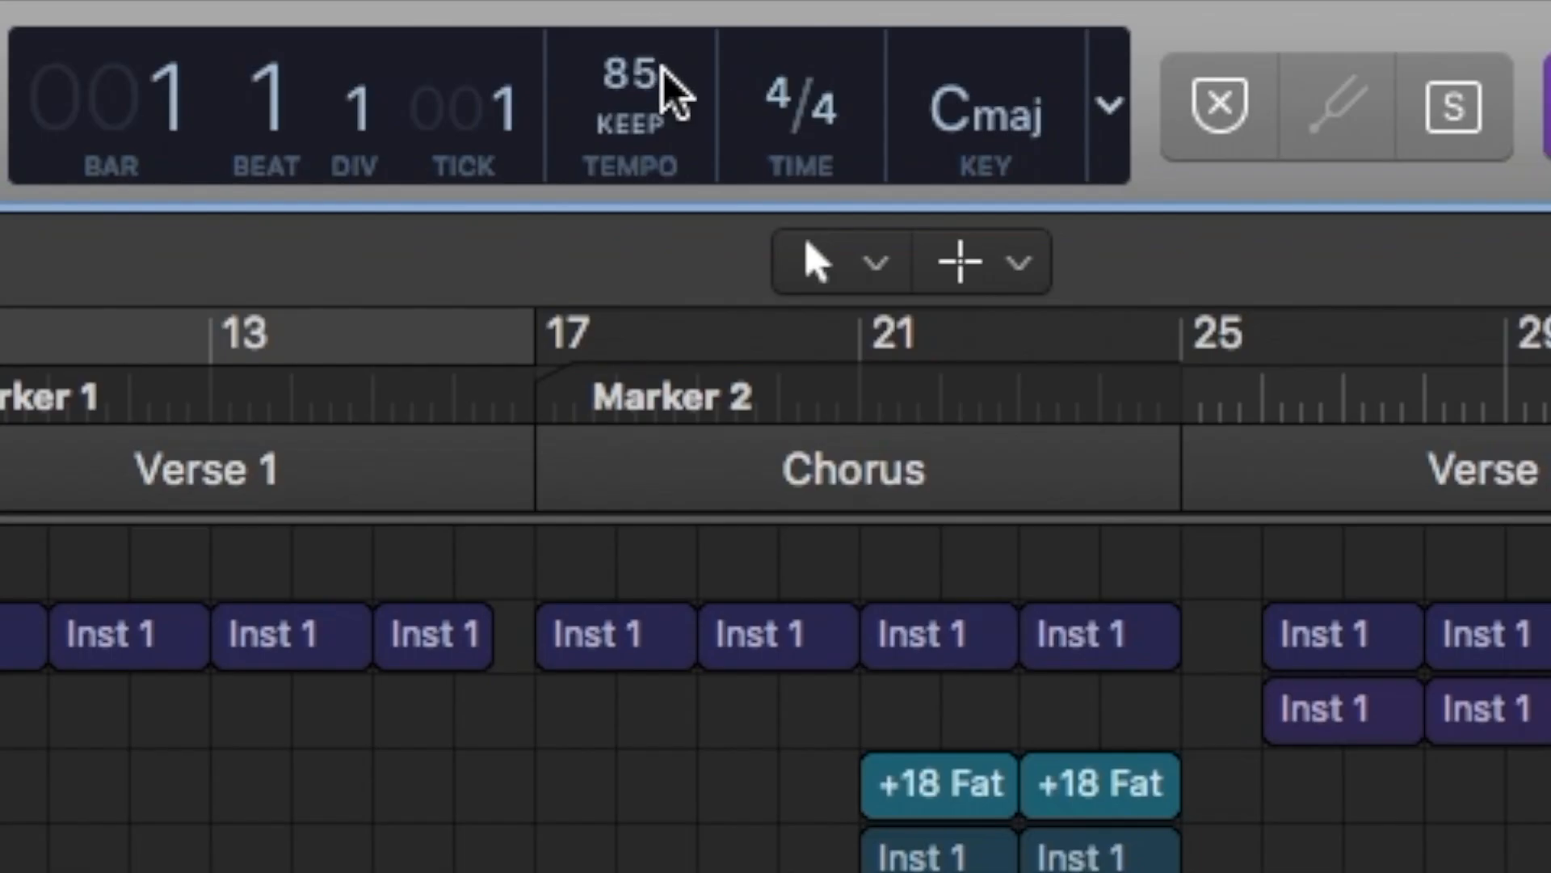
mouse_move(652, 99)
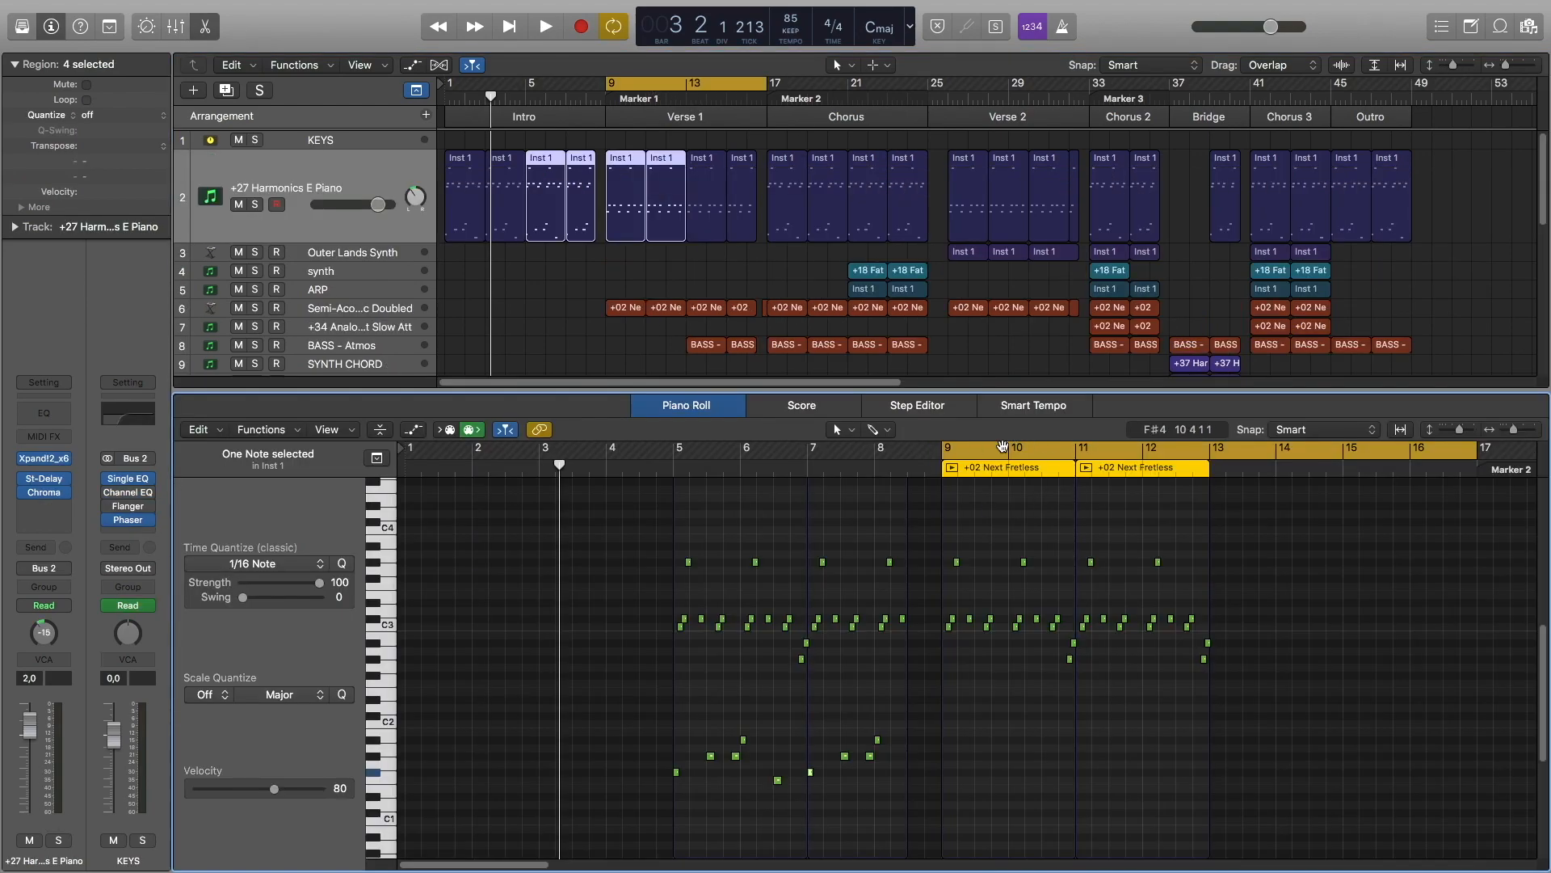
mouse_move(951, 755)
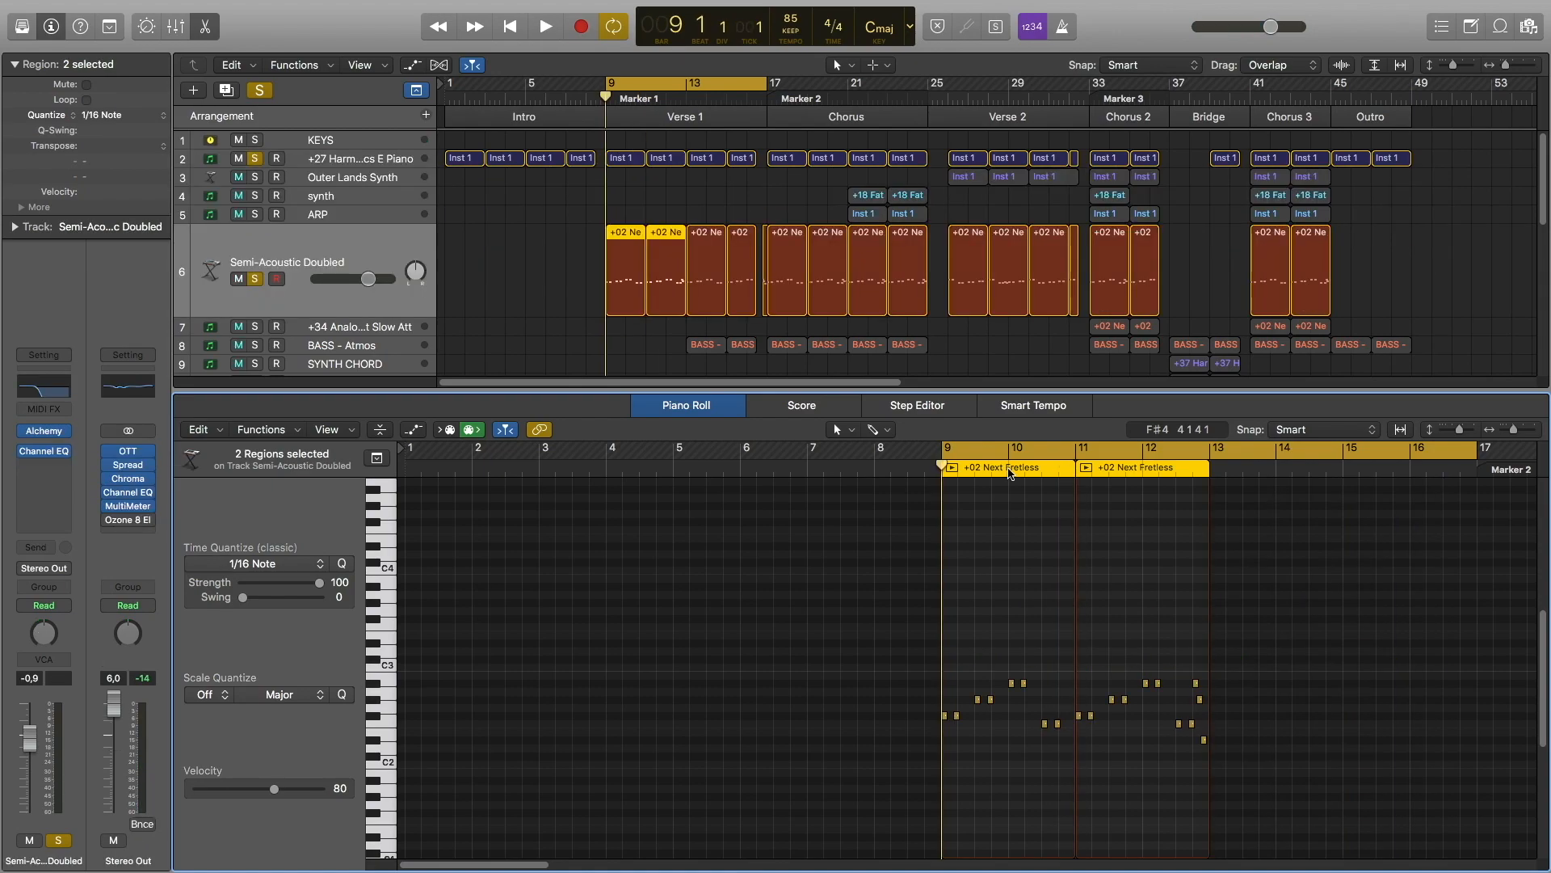
Play the Semi-Acoustic Doubled regions in the Piano Roll, then return to the full 28-track list.
click(544, 26)
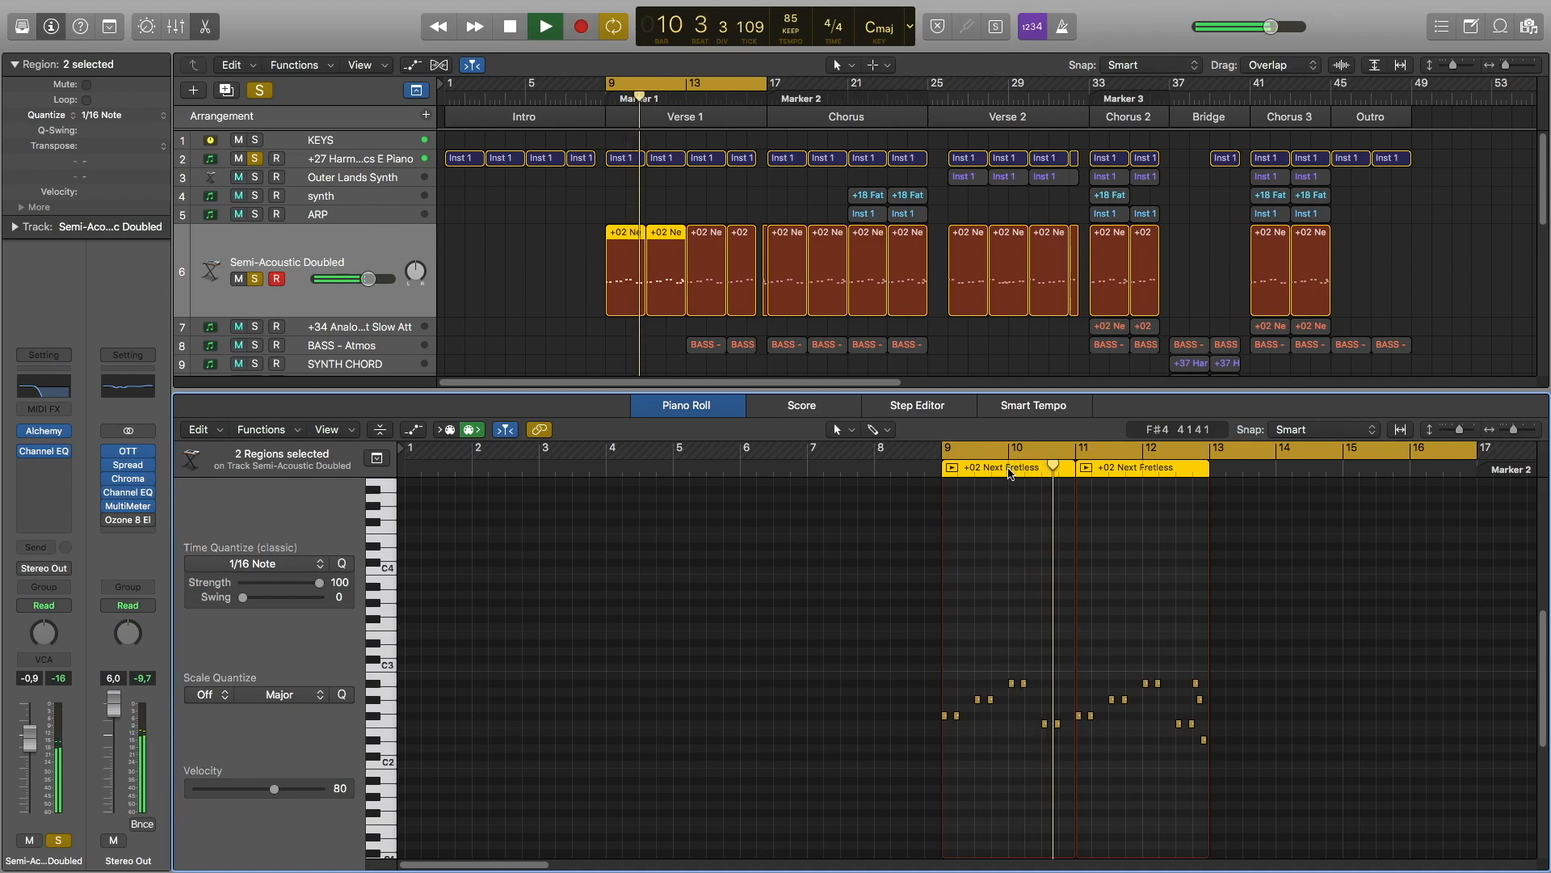
click(544, 28)
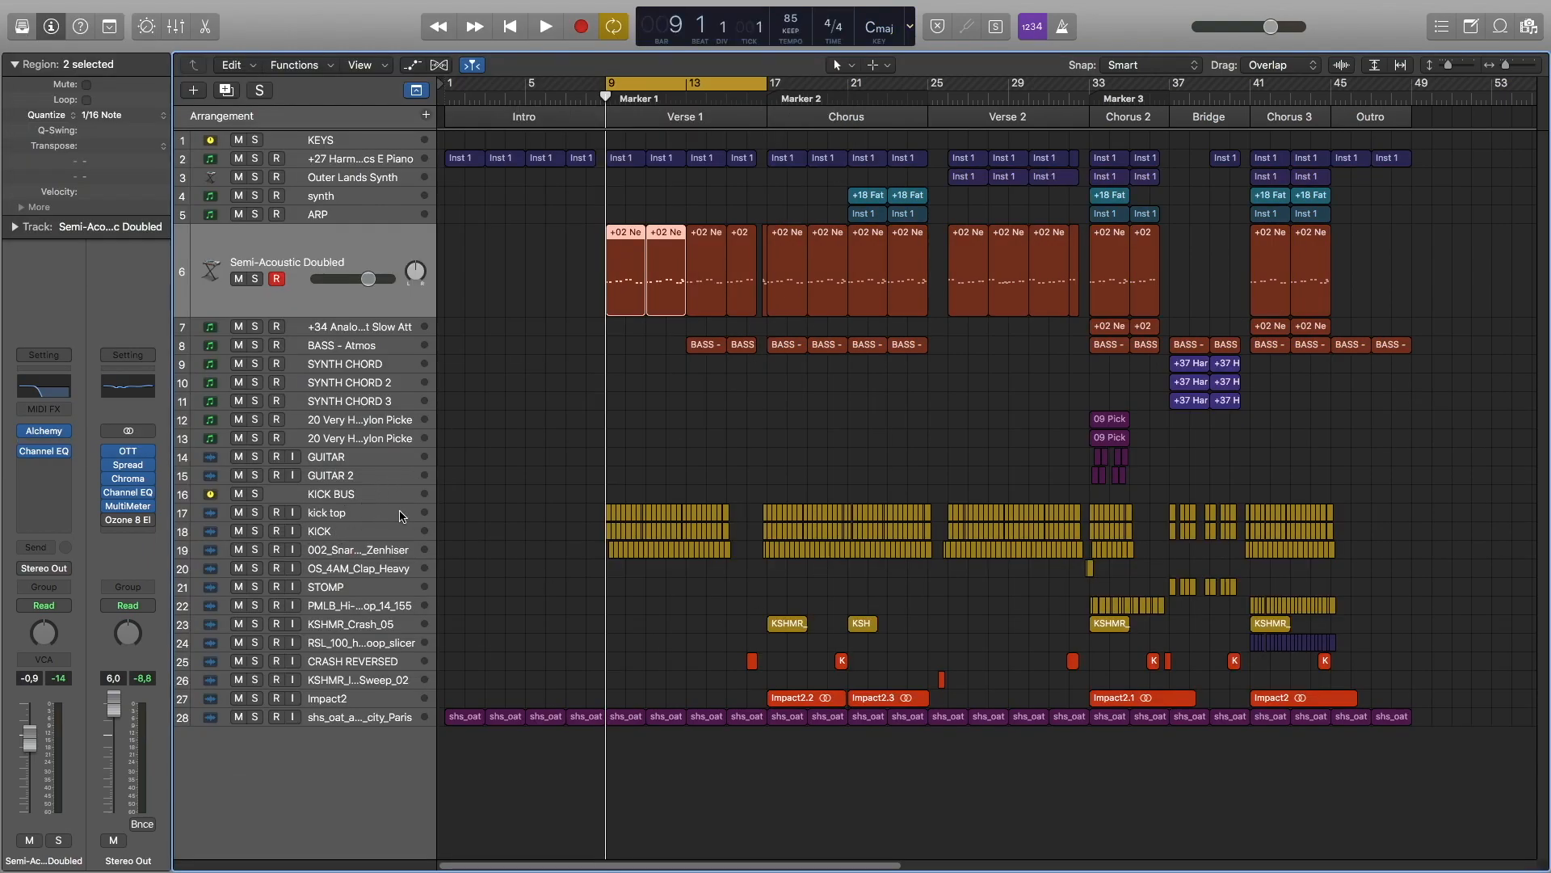
Play the BASS - Atmos regions in the Piano Roll, then return to the full Verse 1 and Chorus arrangement.
click(544, 27)
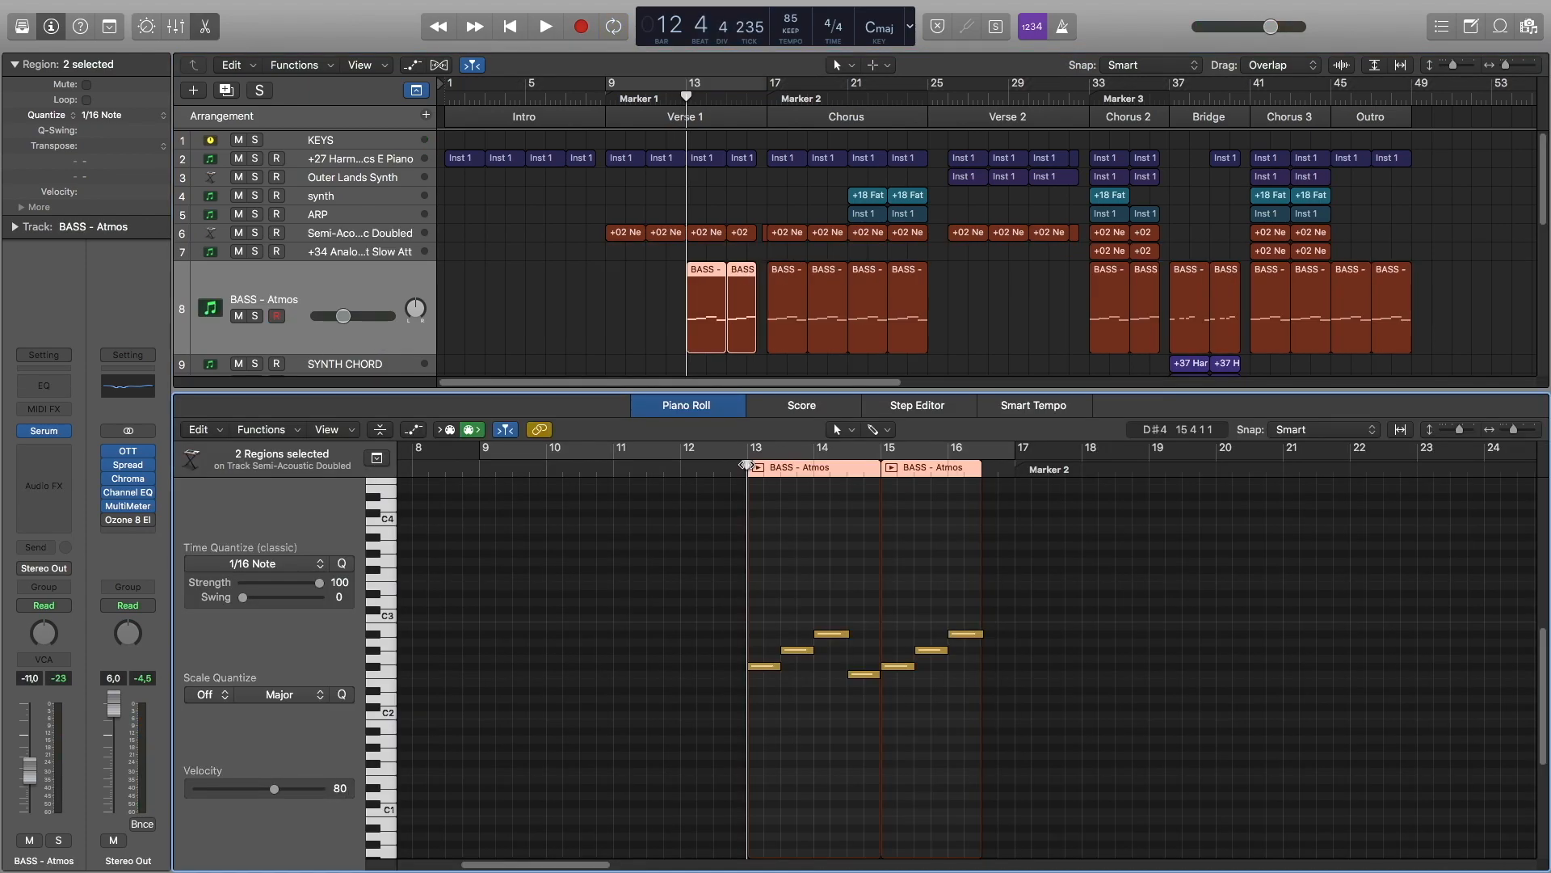
click(545, 27)
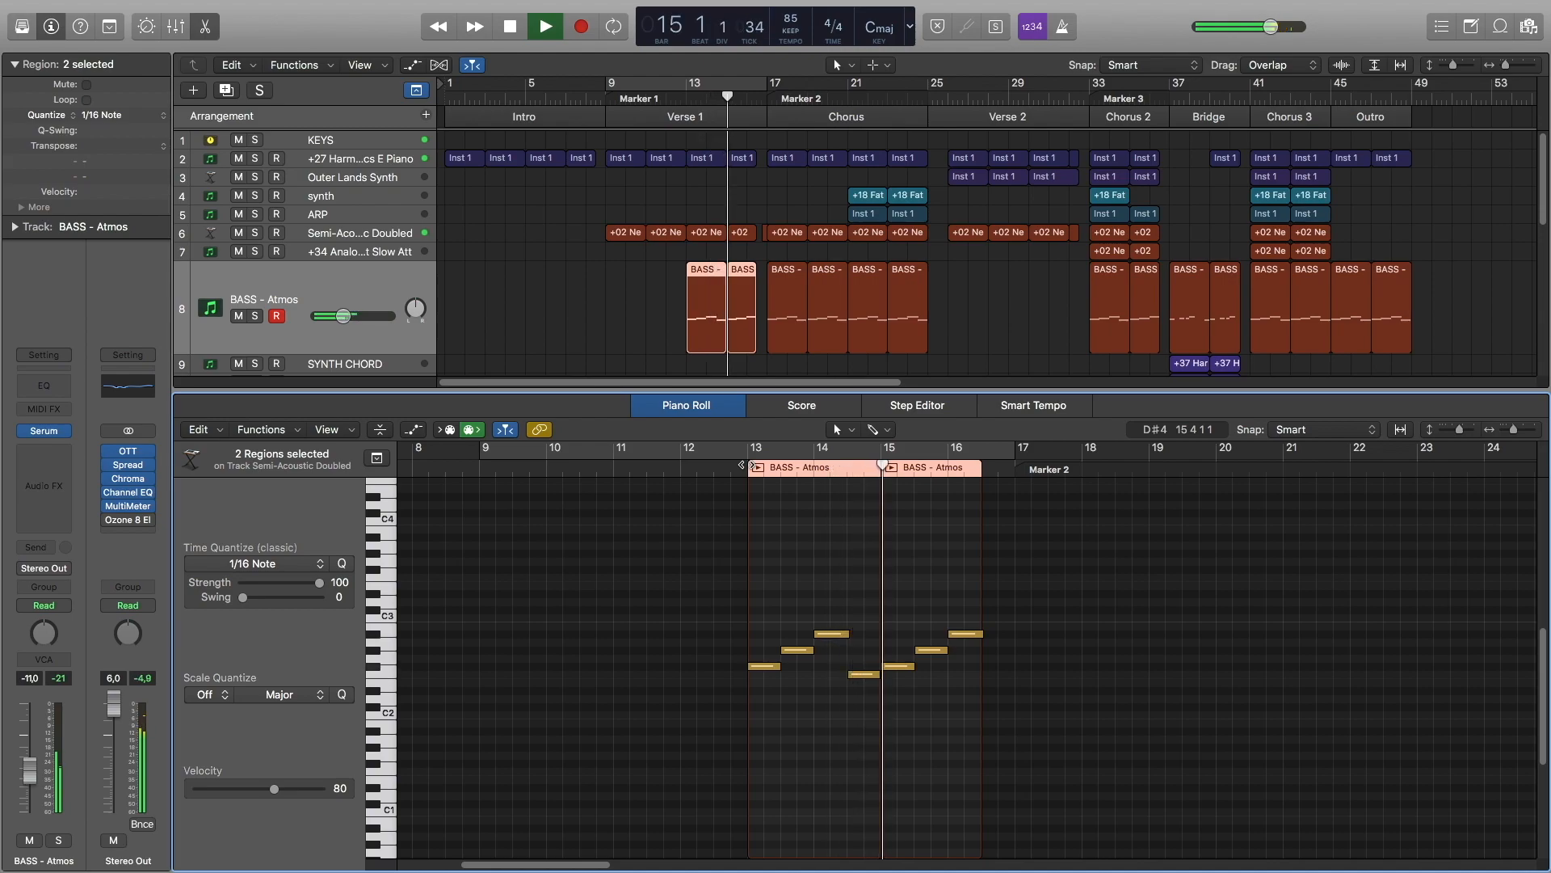
click(543, 28)
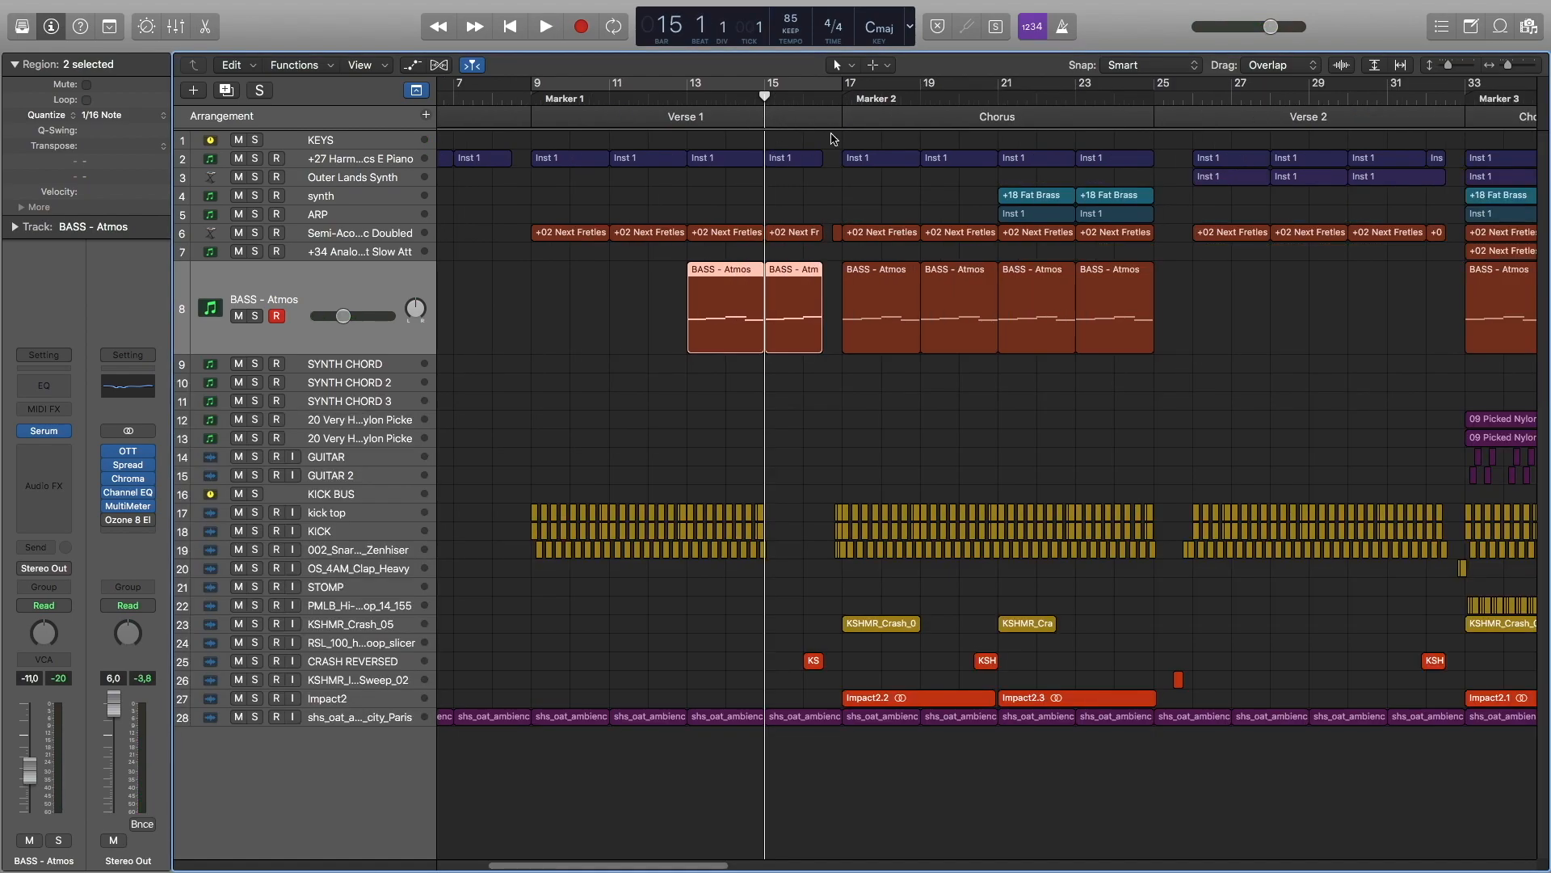
Solo and play the drums and crash tracks, then solo the synth track with its +18 Fat Brass notes open.
click(821, 99)
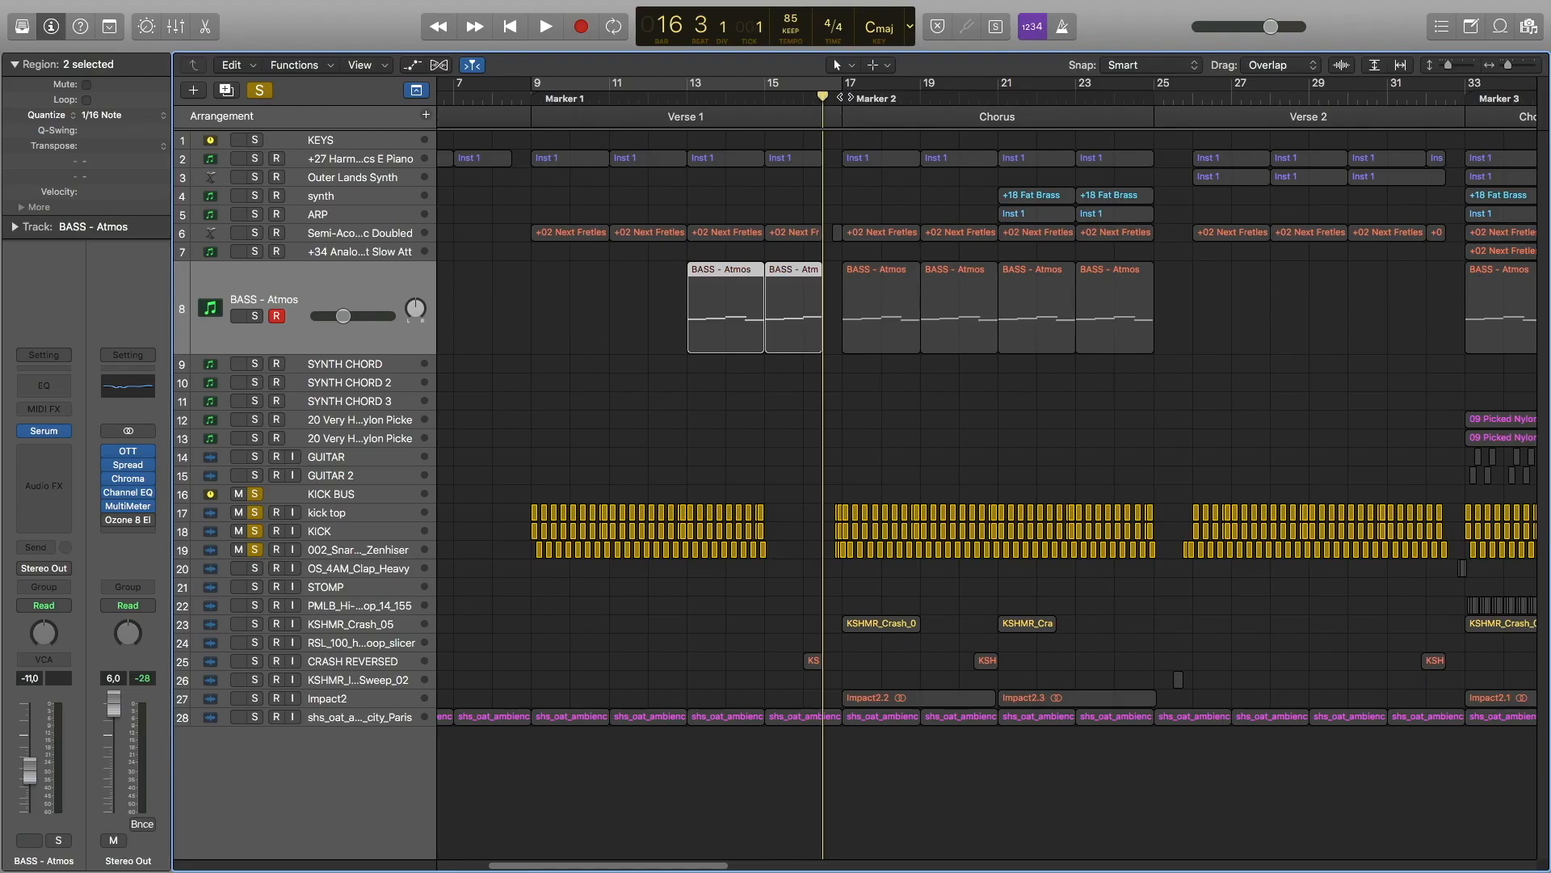
click(545, 27)
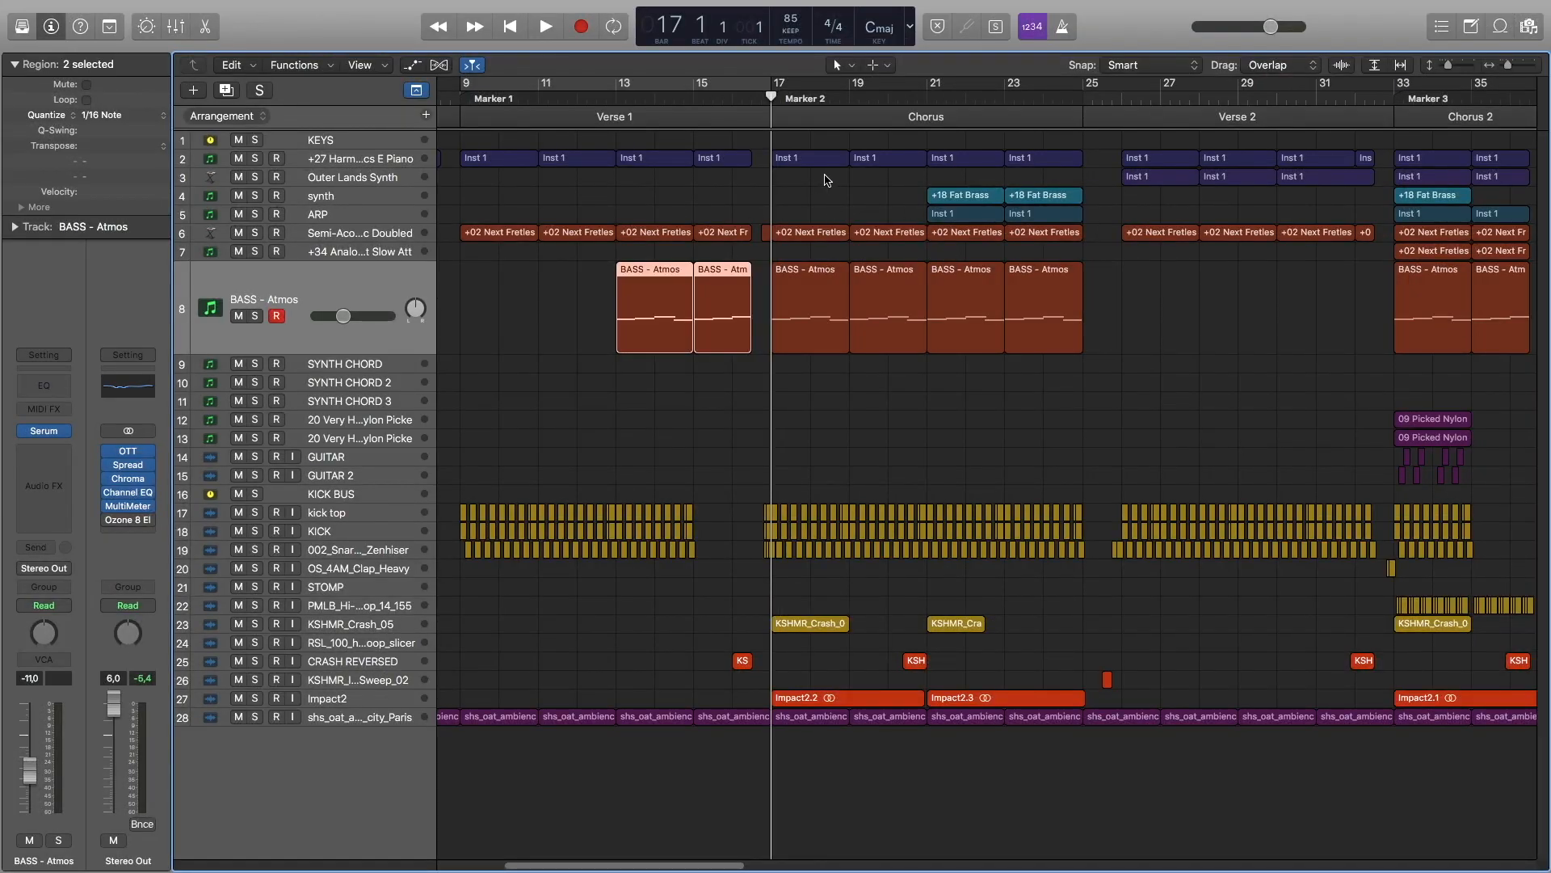
mouse_move(825, 179)
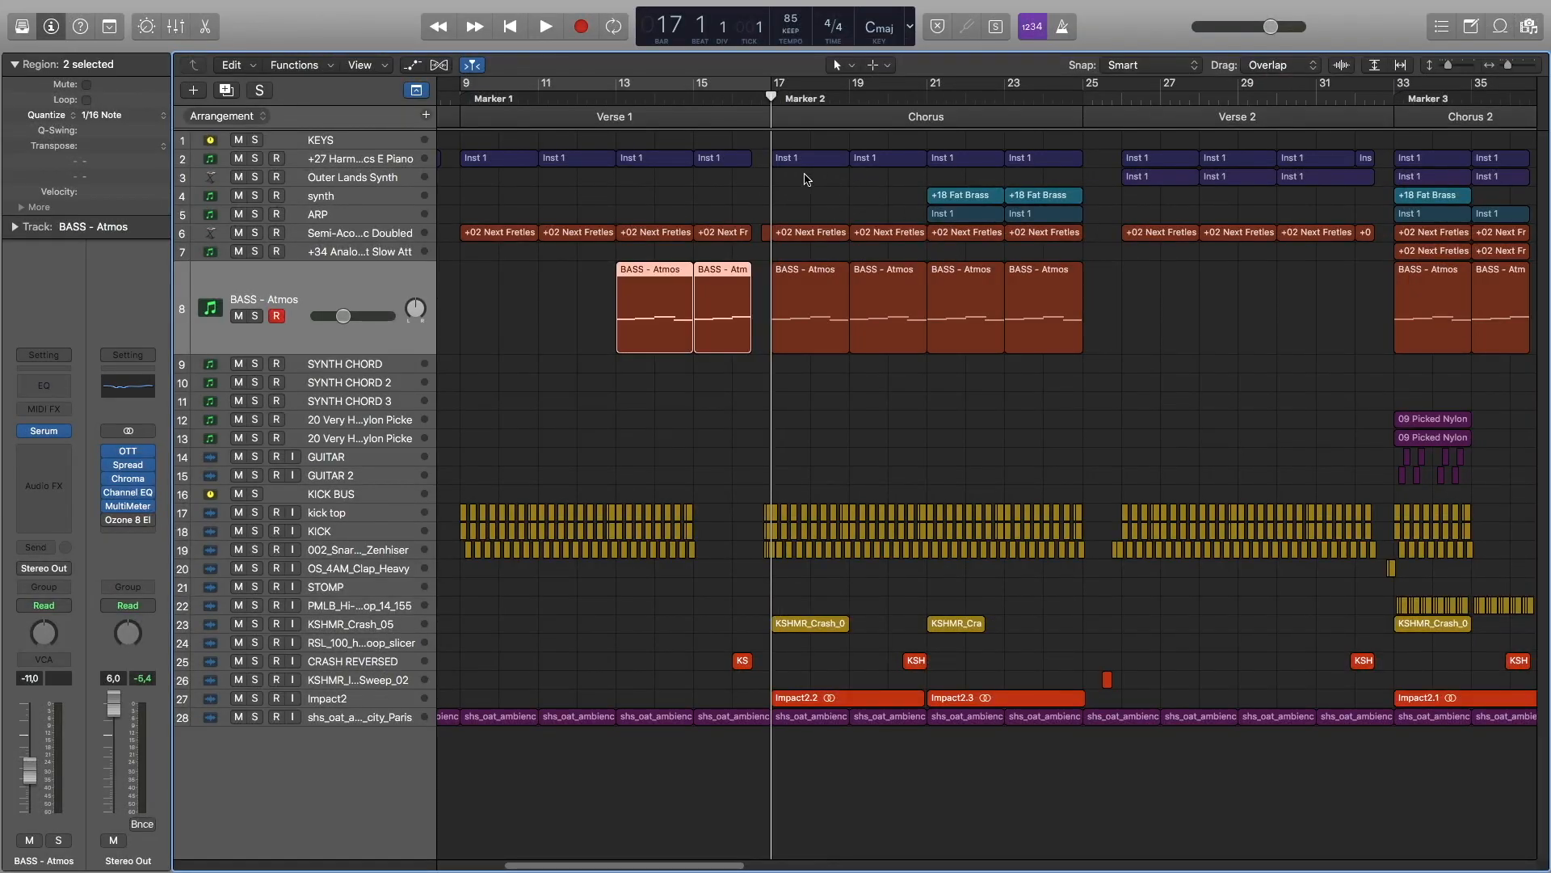
mouse_move(919, 241)
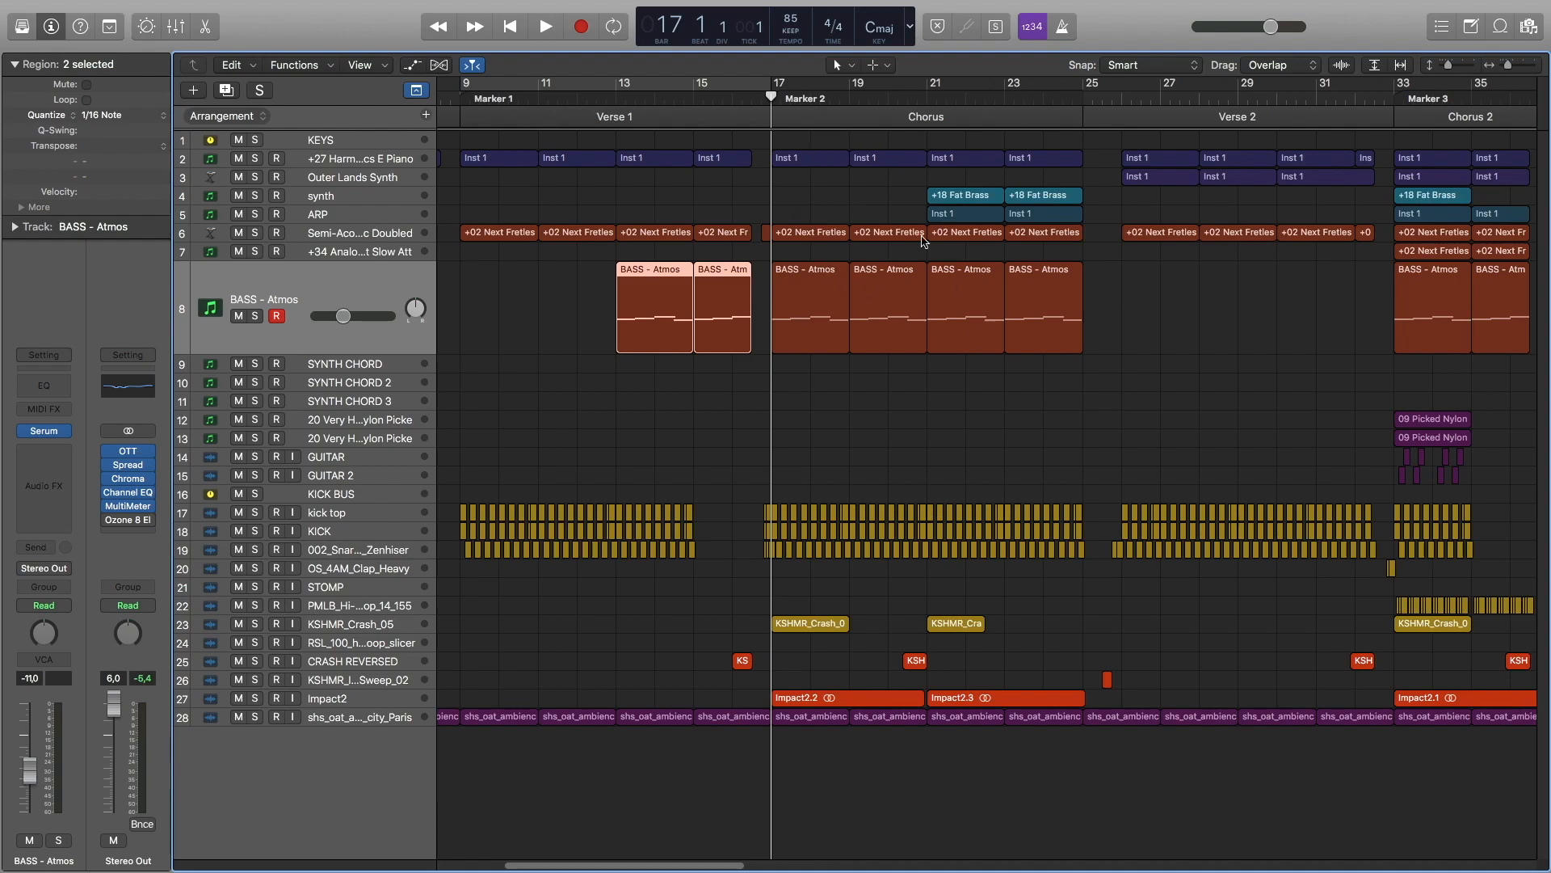
mouse_move(703, 641)
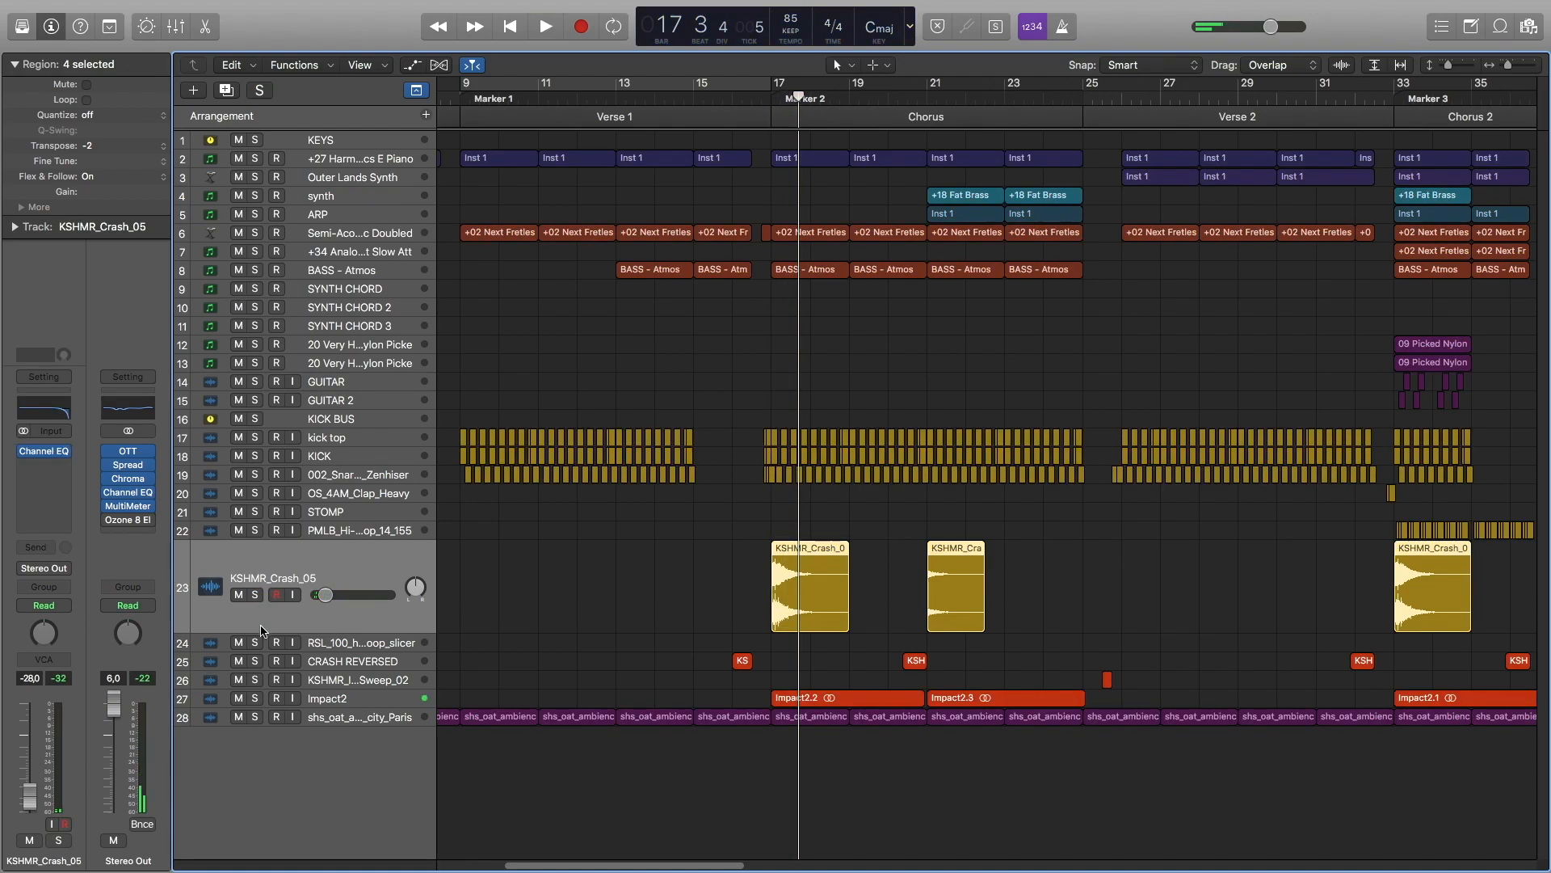
click(545, 26)
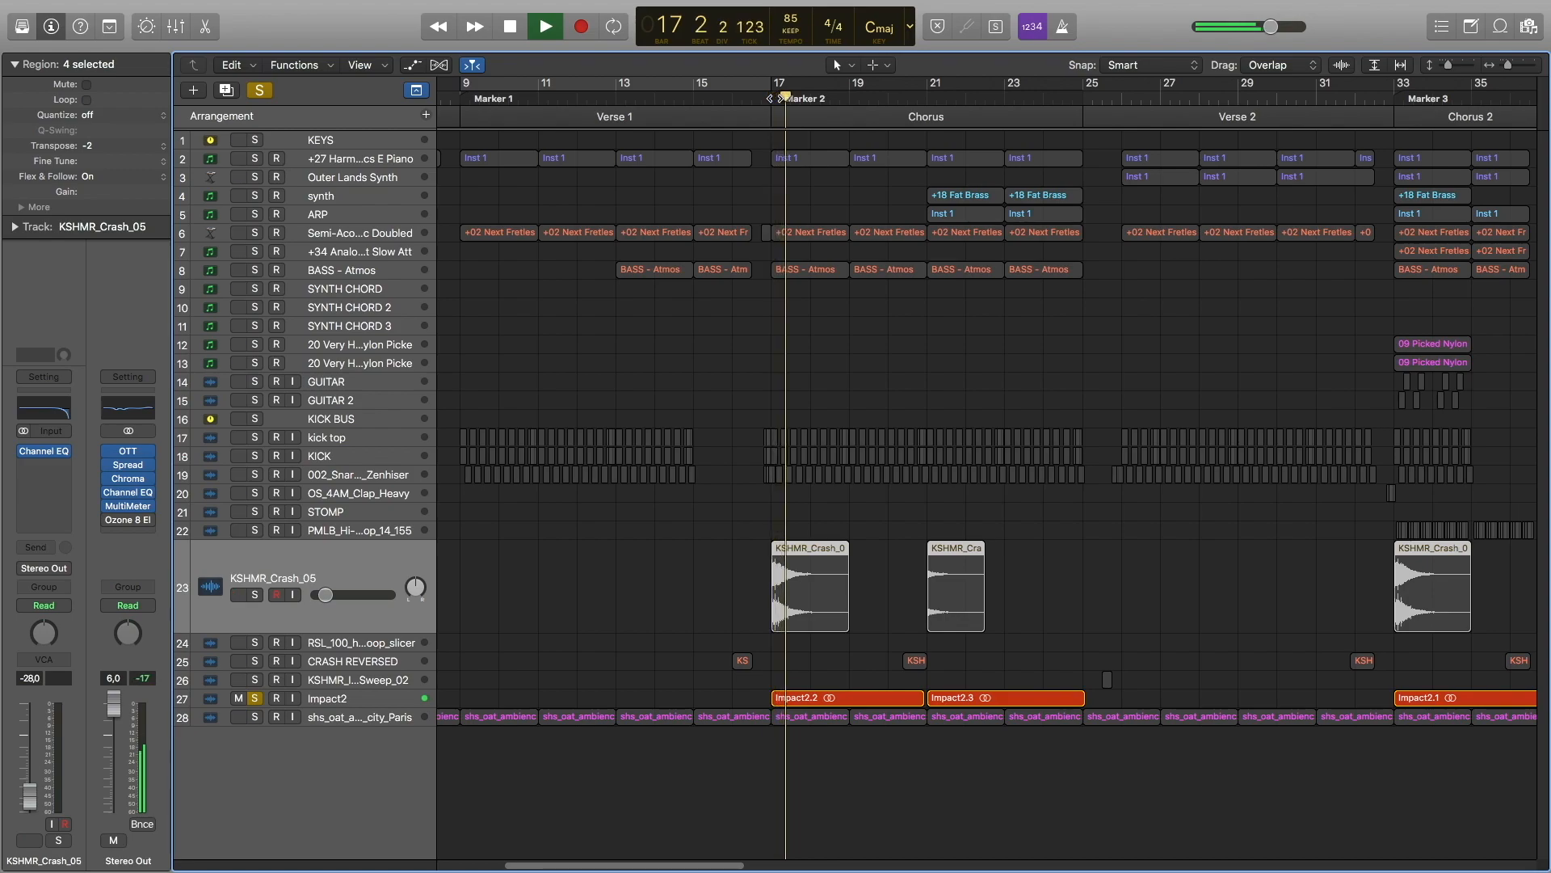
click(509, 28)
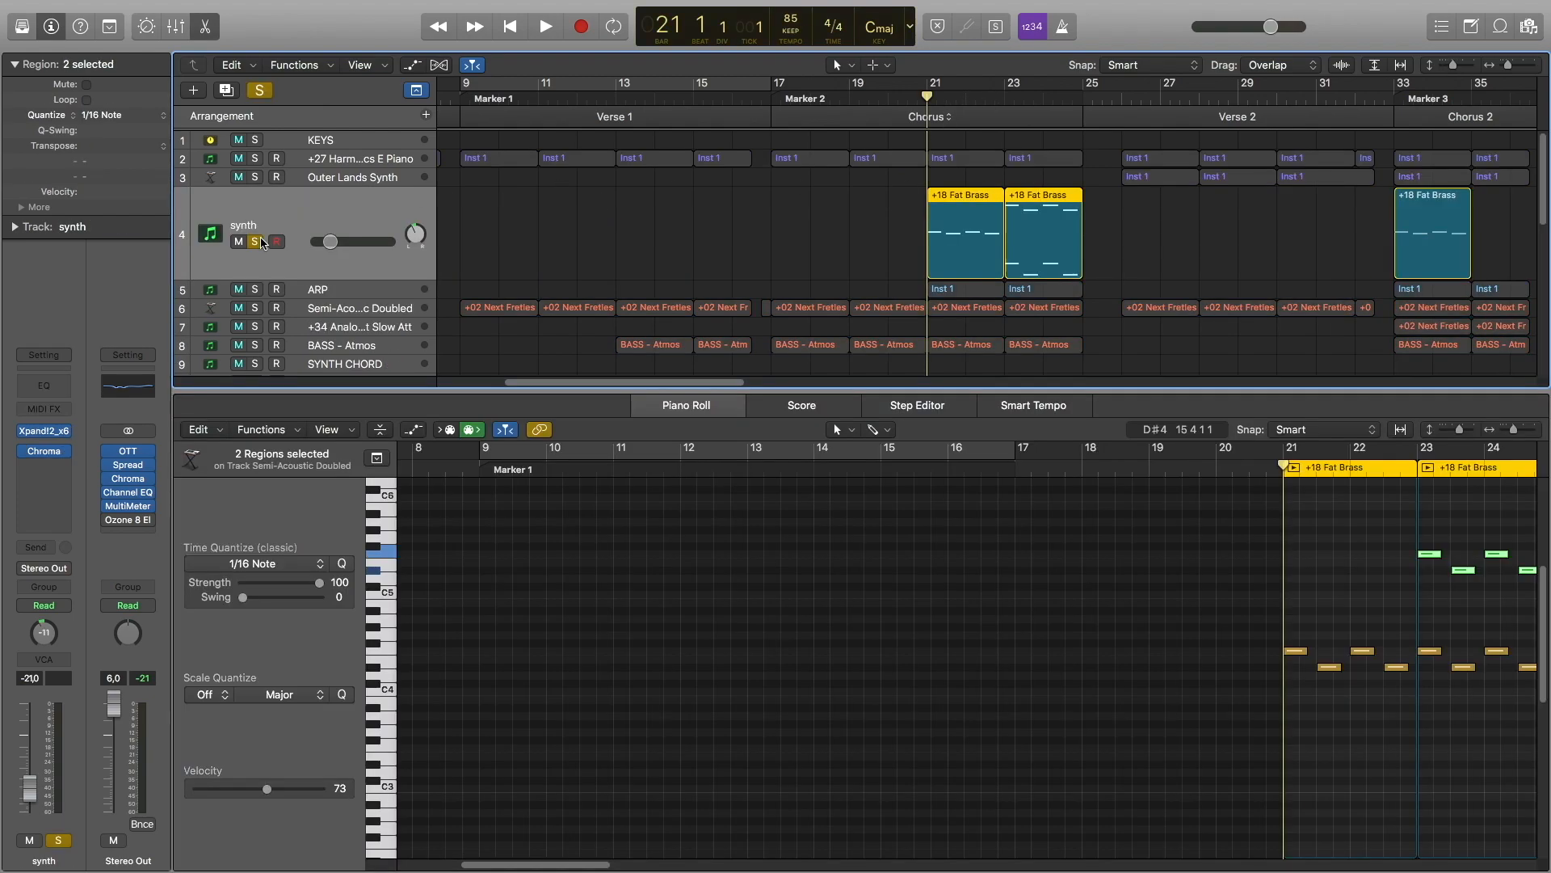
Play the soloed synth part, then solo the ARP track with its 36 notes across six regions open.
click(544, 25)
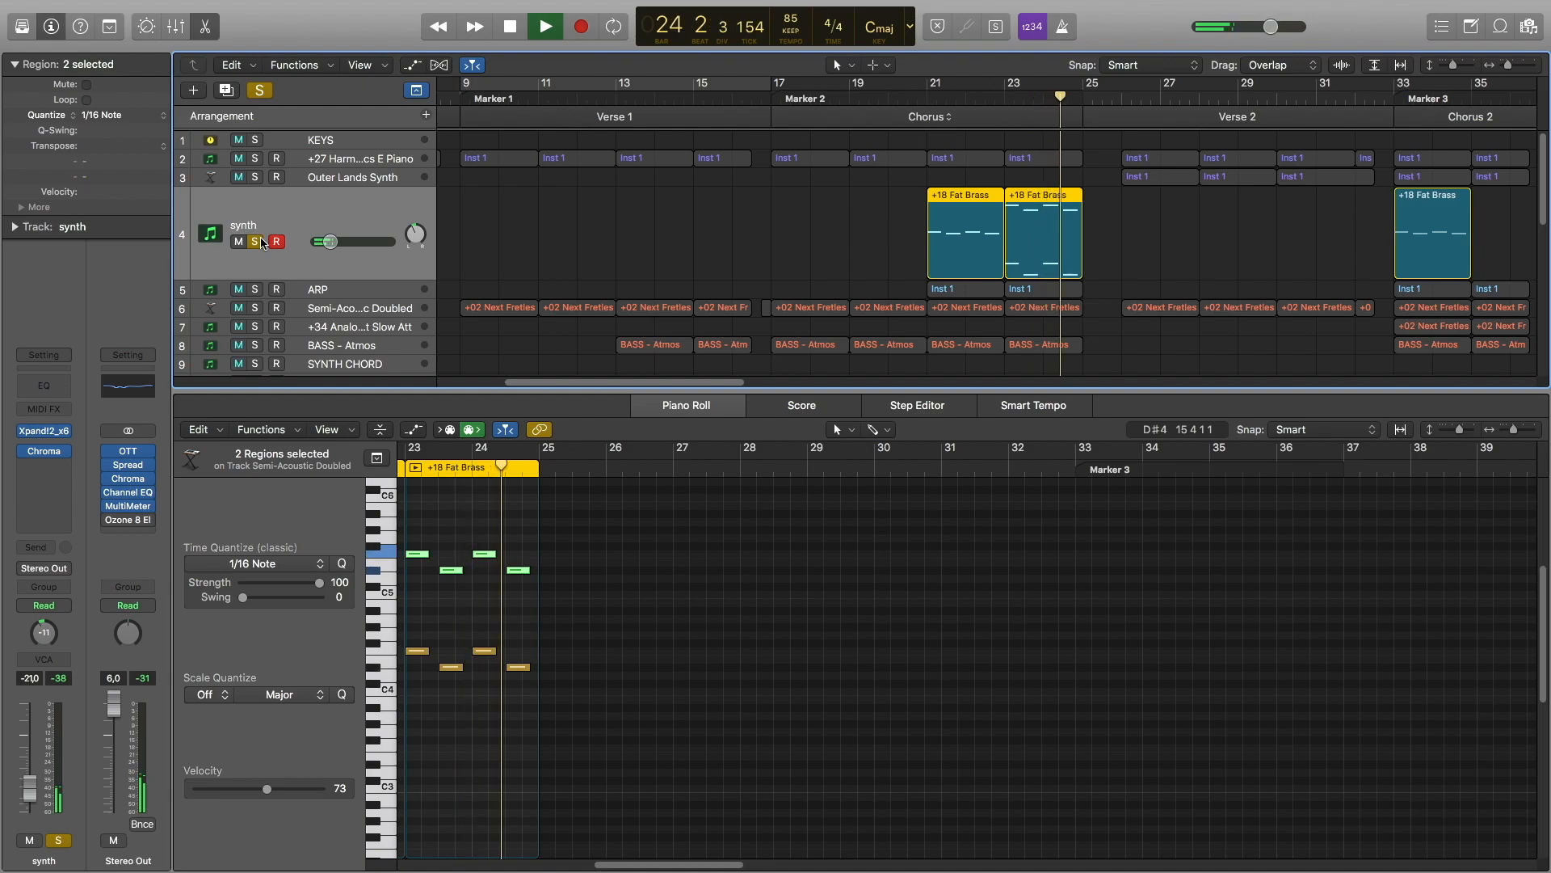
click(509, 27)
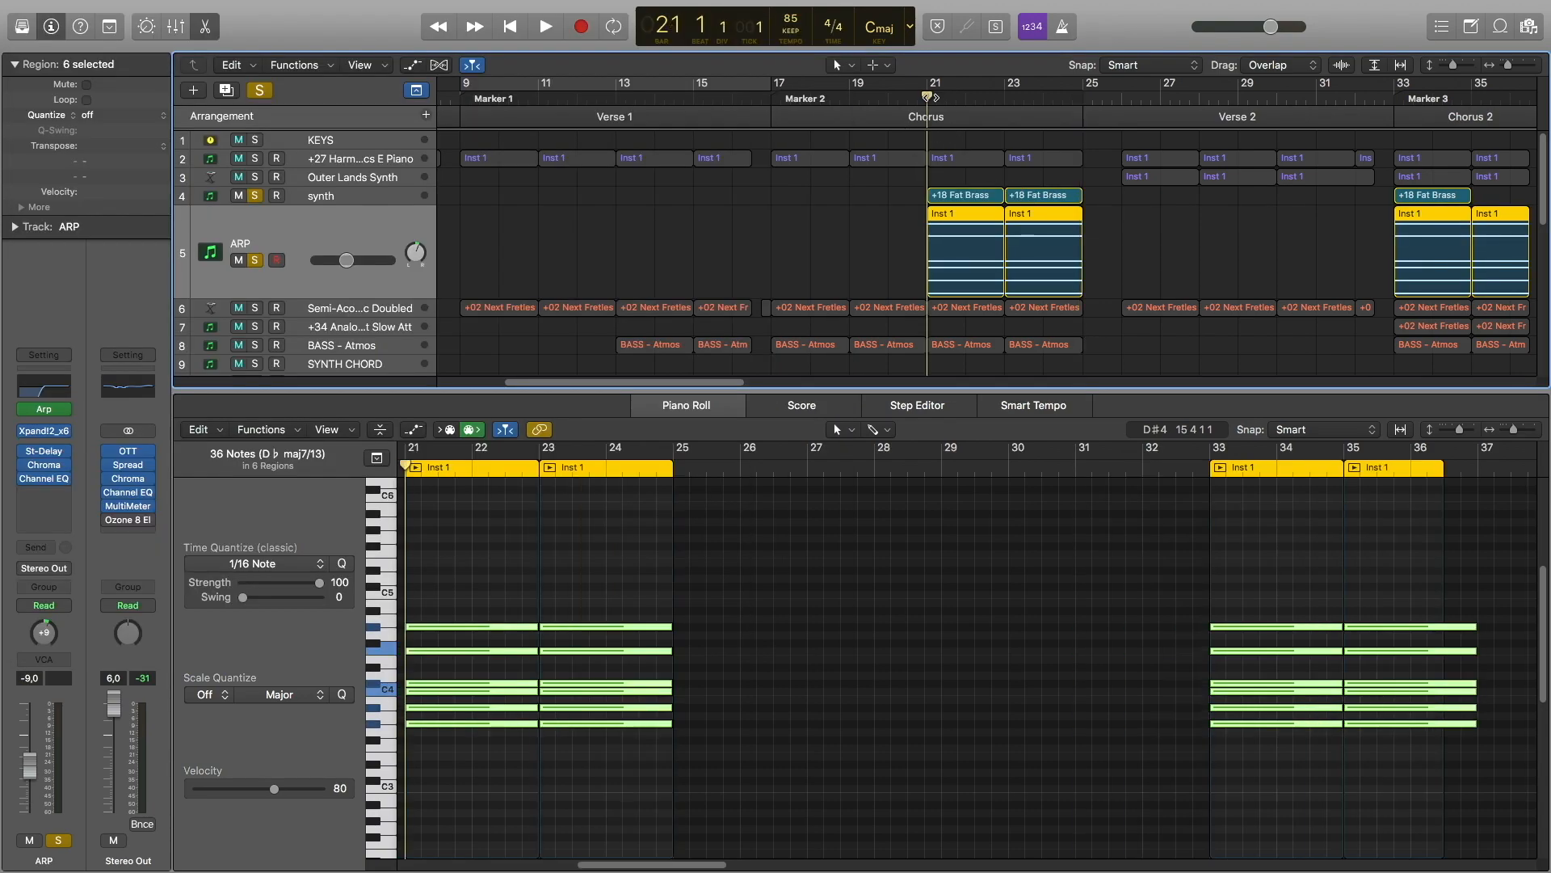
Check the ARP's low-cut Channel EQ, then close it and the Piano Roll to play the full arrangement.
click(545, 26)
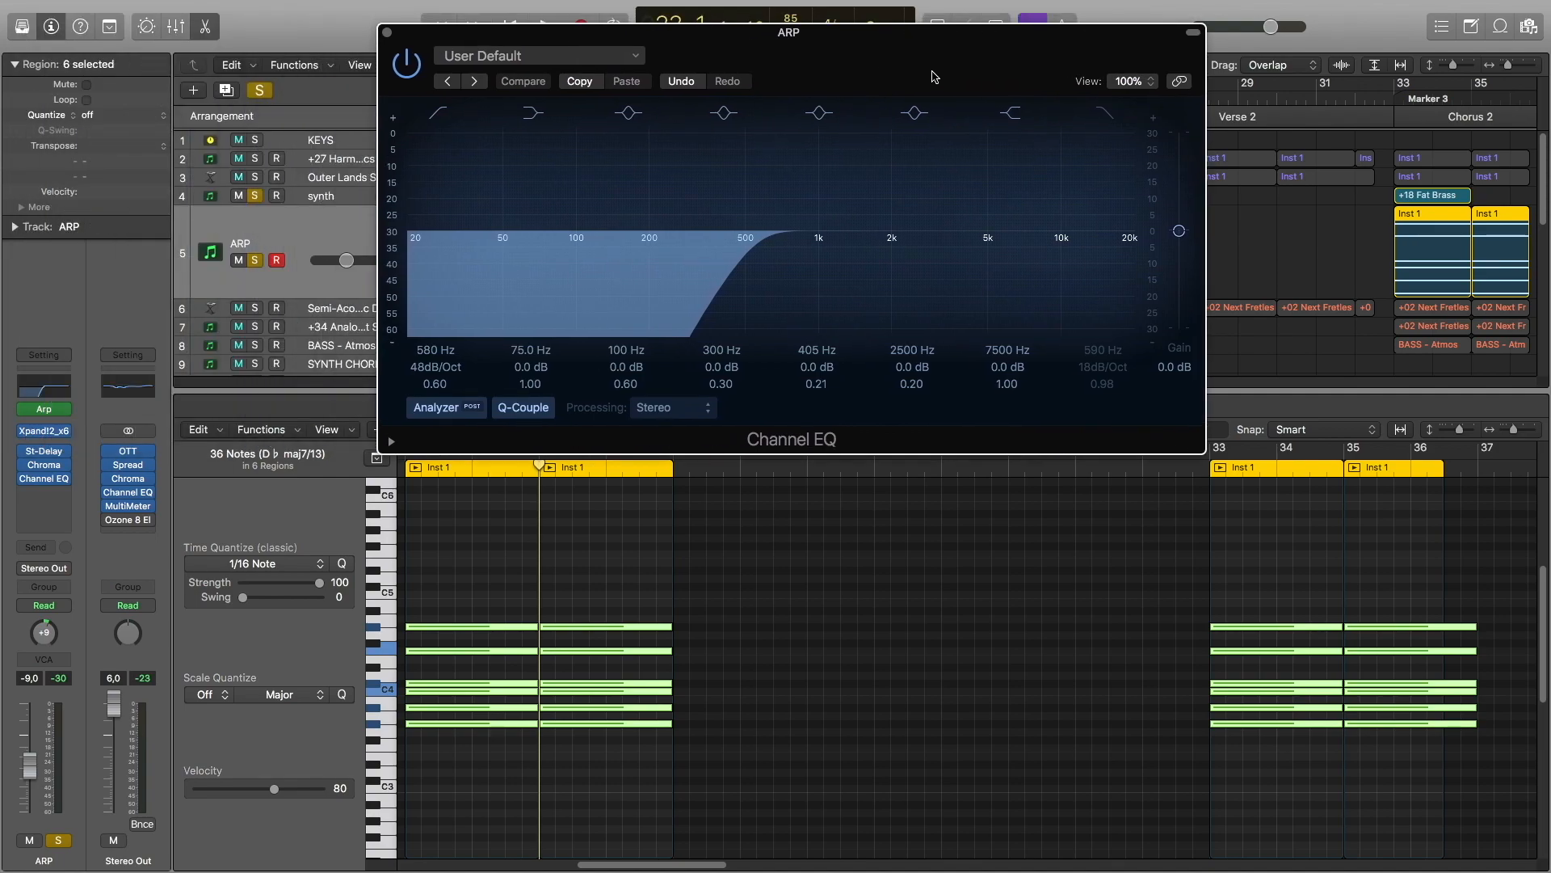
click(531, 113)
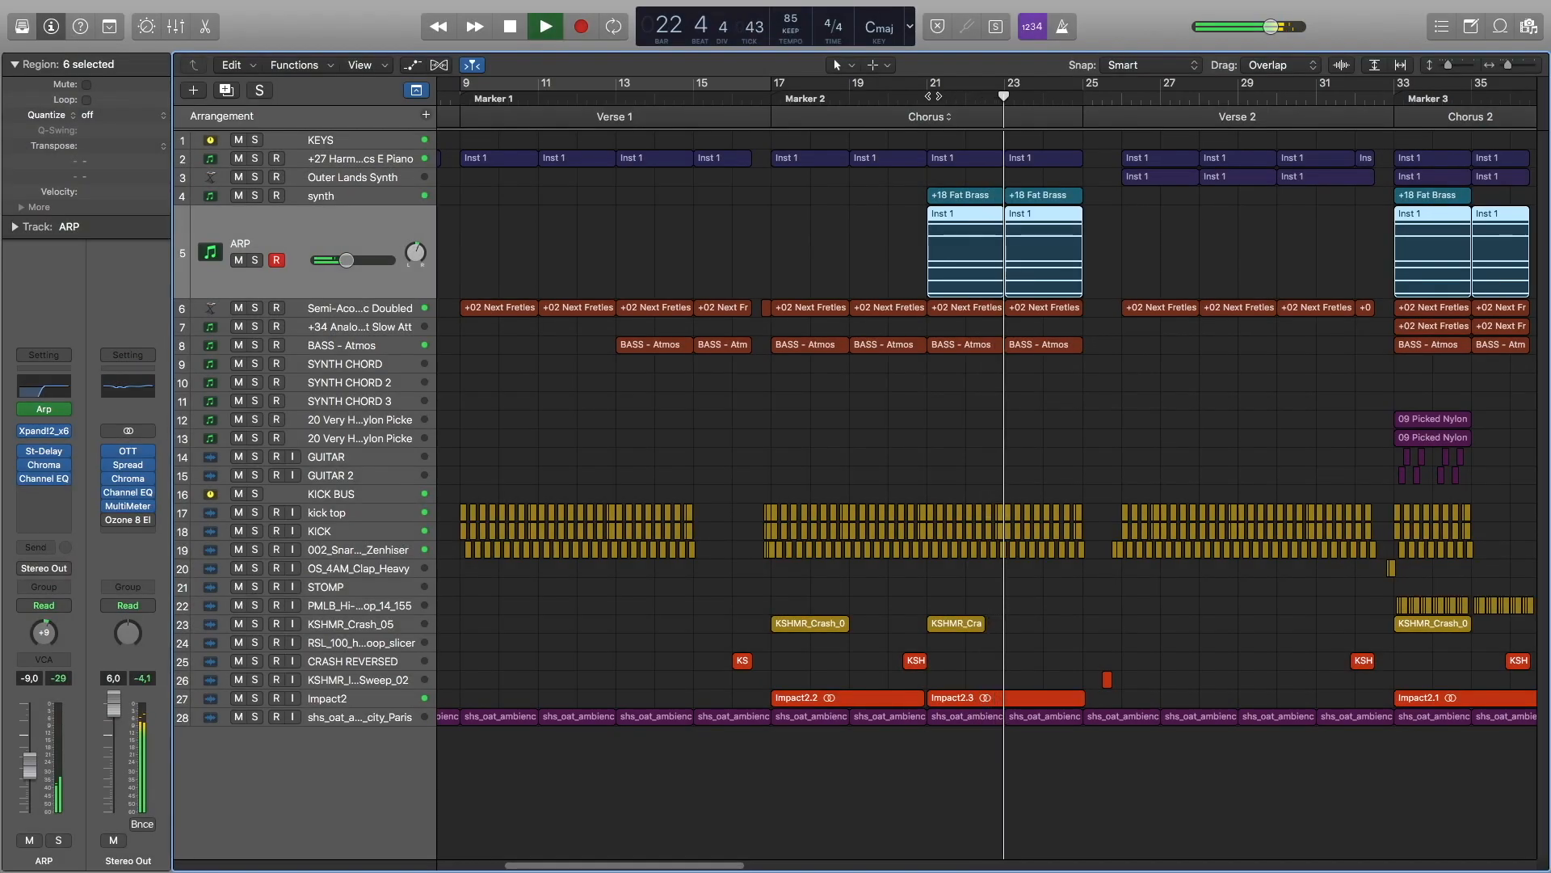
Open the Semi-Acoustic Doubled track's four Verse 2 regions in the Piano Roll.
click(543, 27)
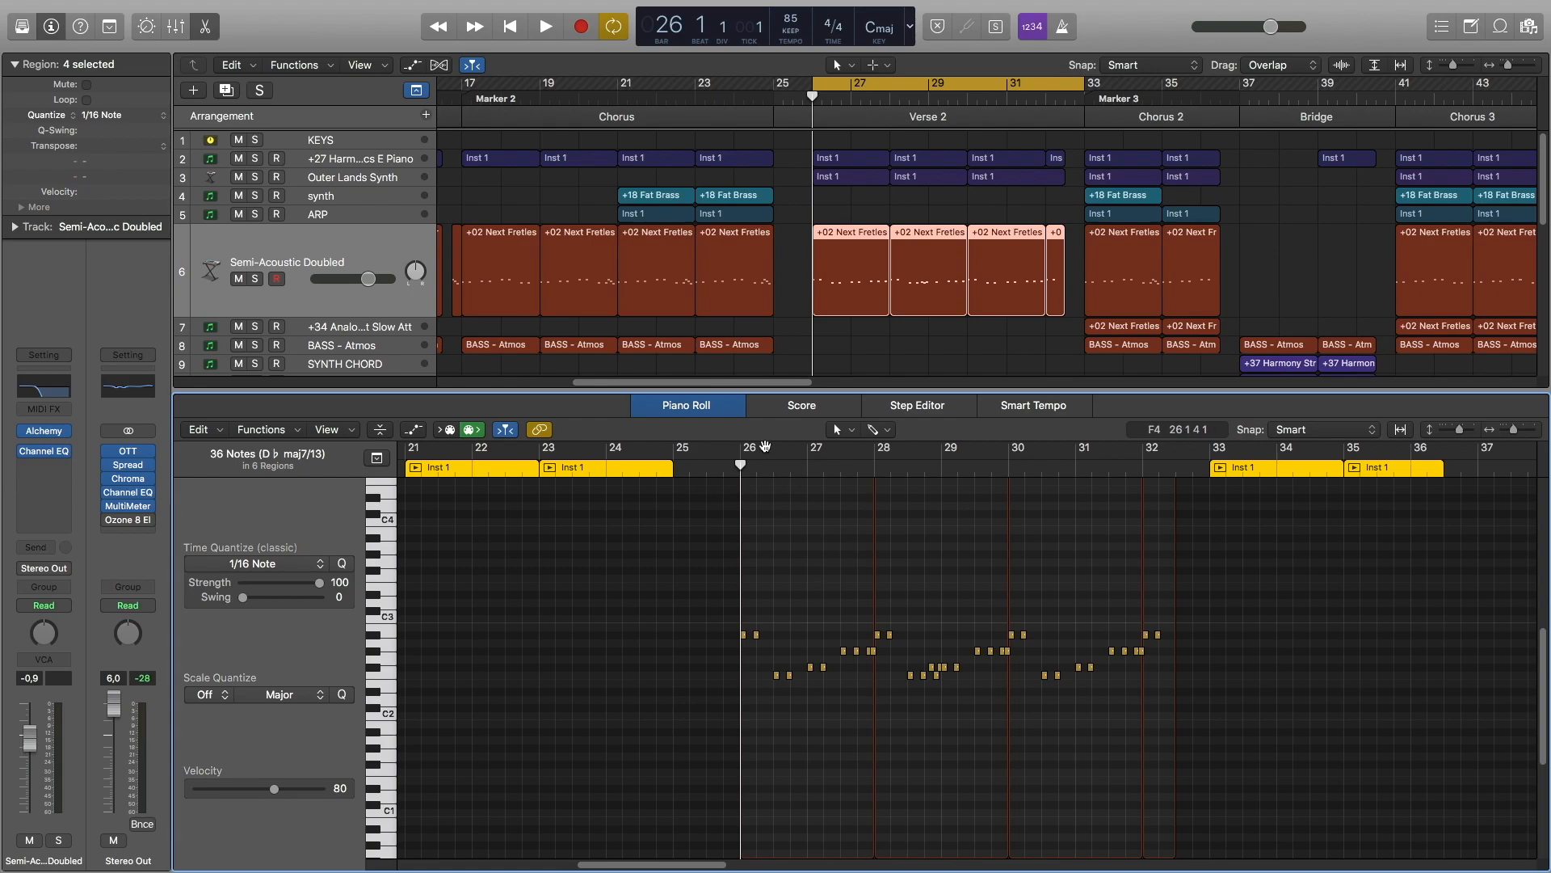
click(545, 27)
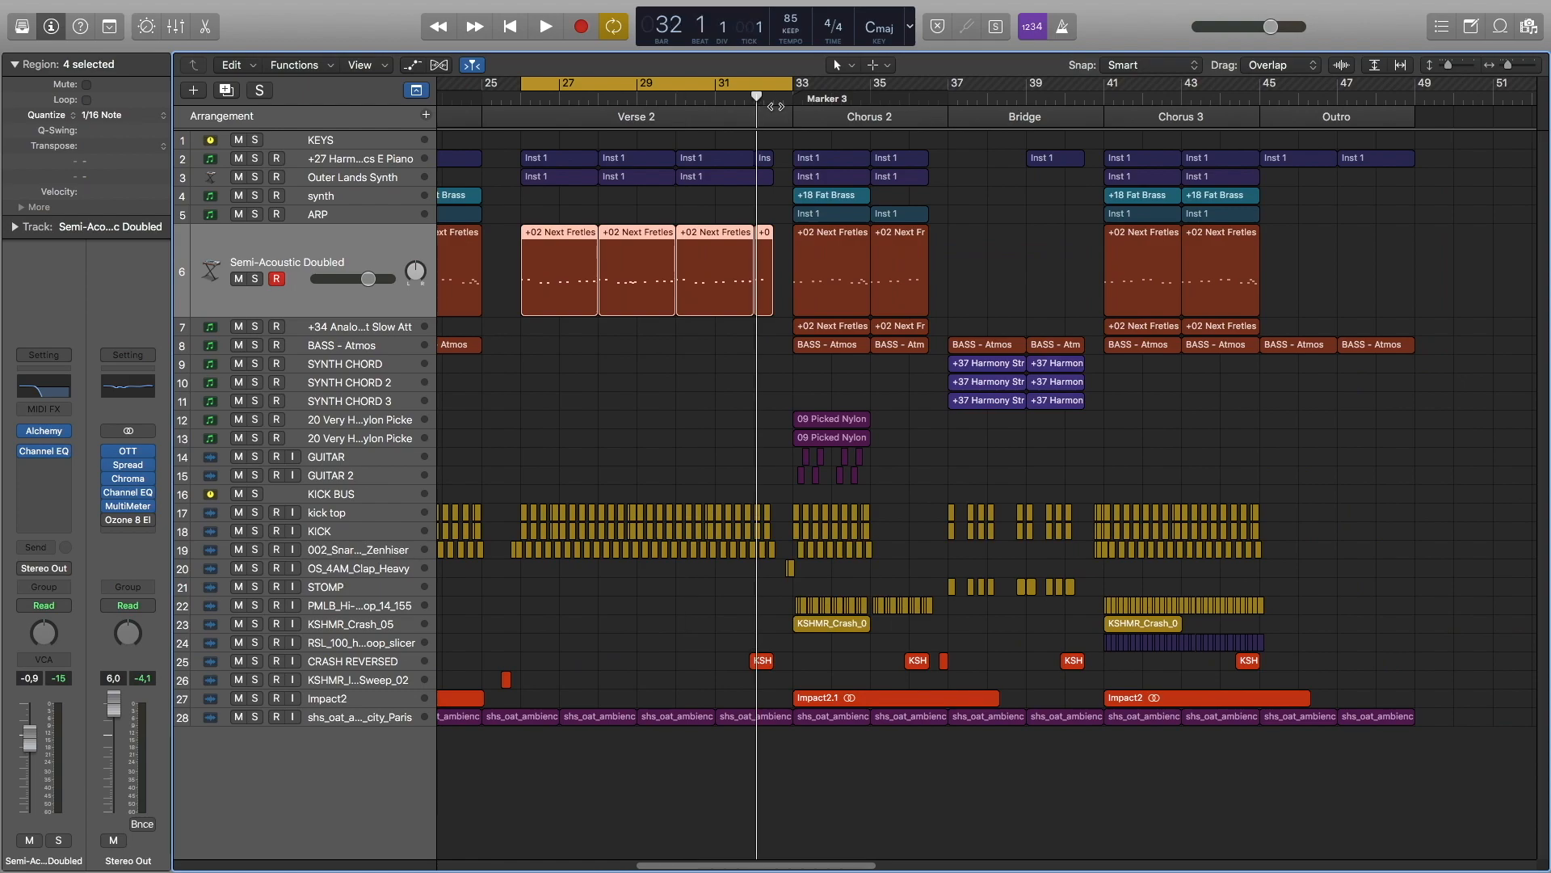
Close the Piano Roll and play from the end of Verse 2 into Chorus 2 around bars 29–38.
click(544, 27)
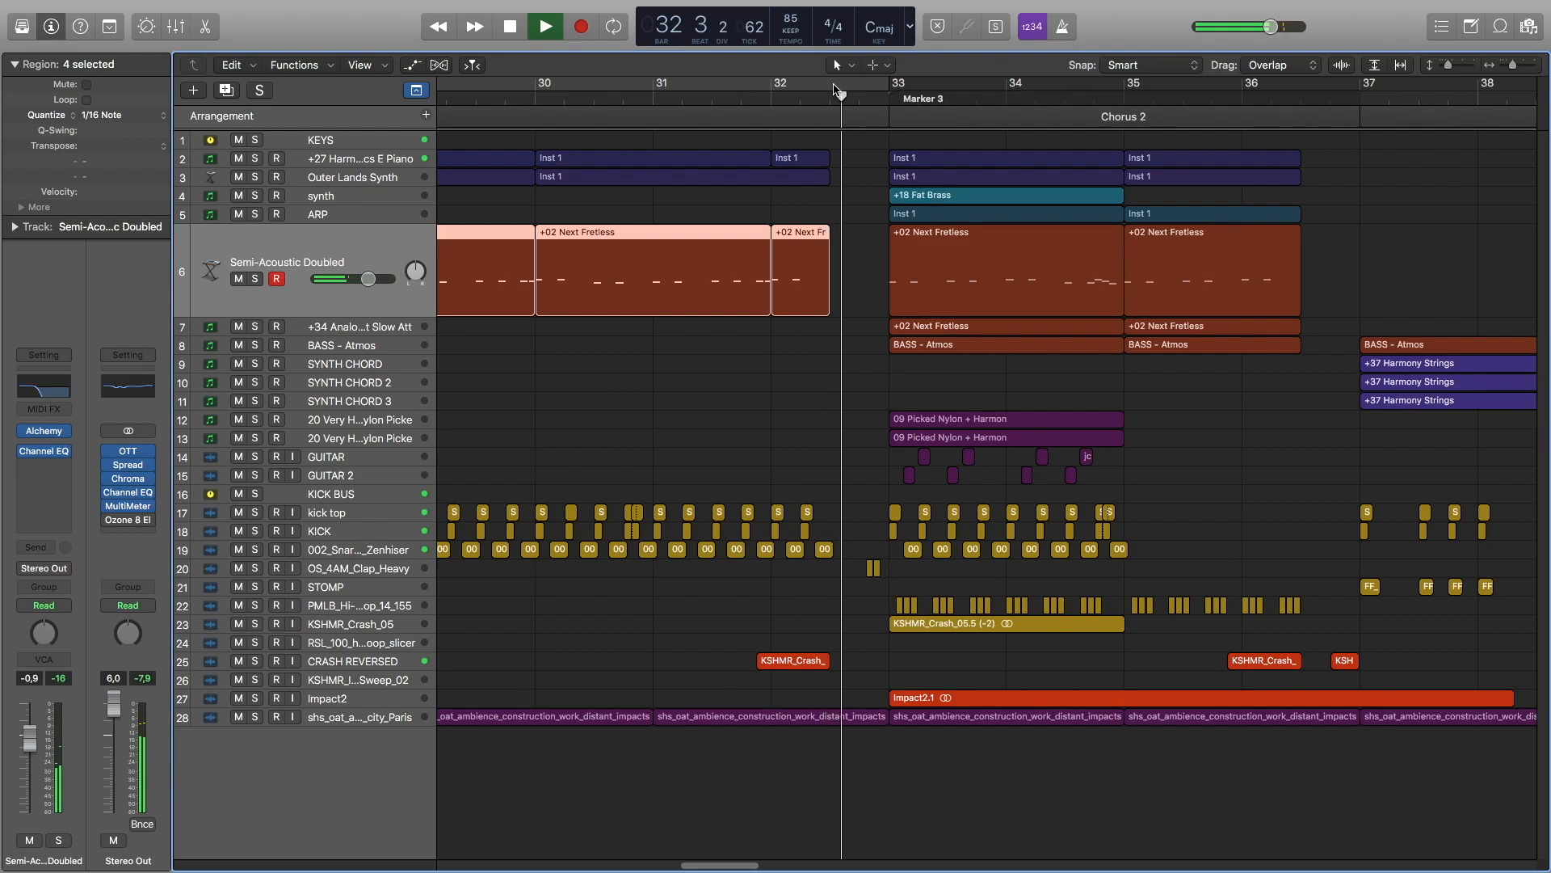
Show the OS_4AM_Clap_Heavy bypass automation and its ChromaVerb Chamber reverb with 4.10 s decay.
click(543, 26)
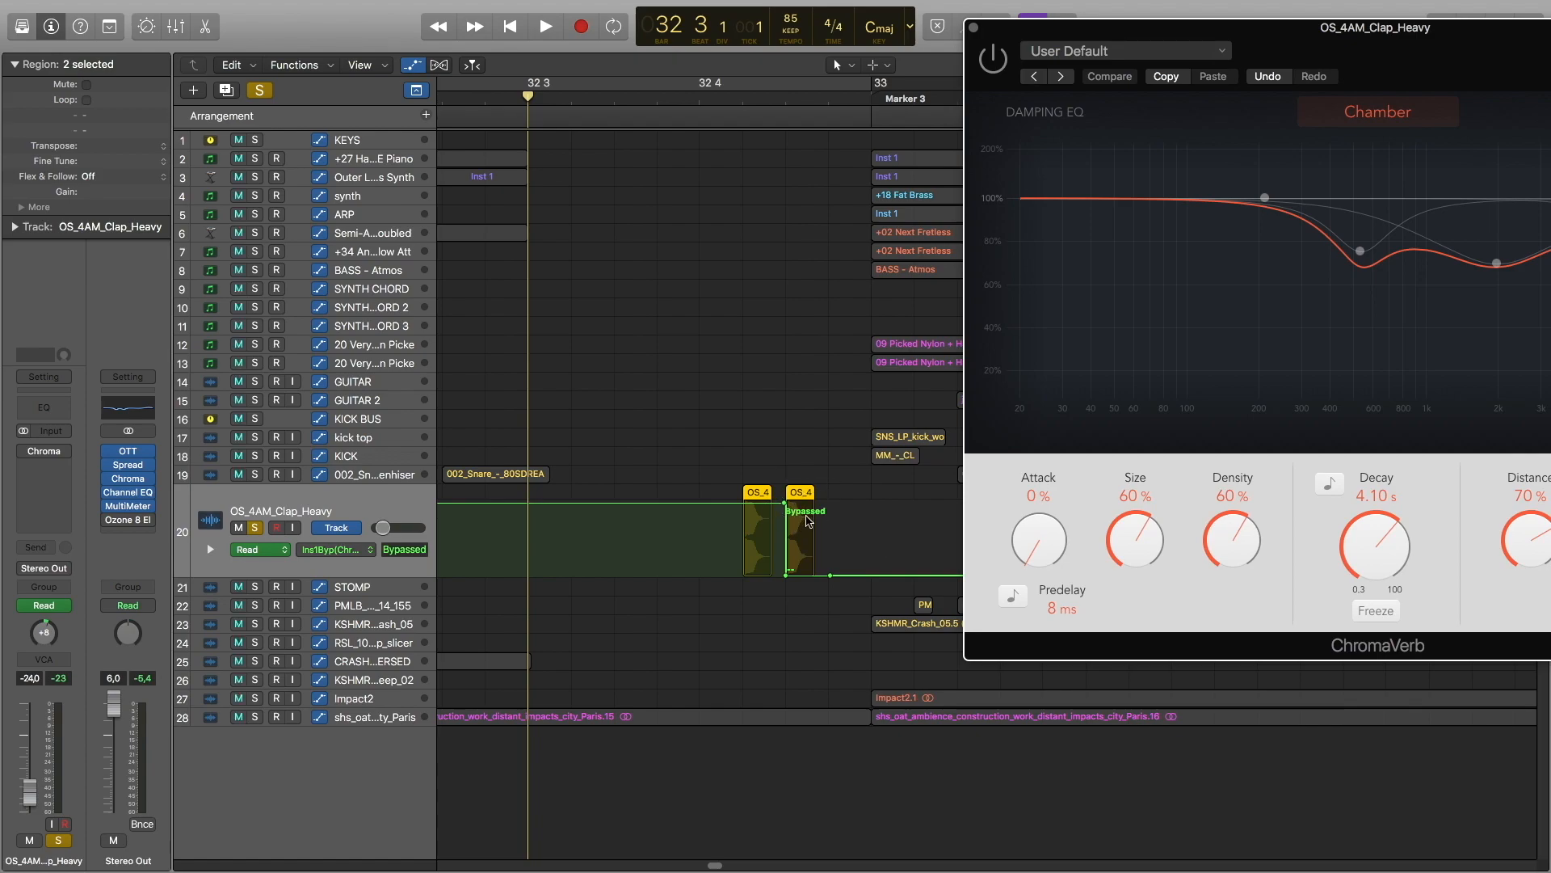
click(545, 26)
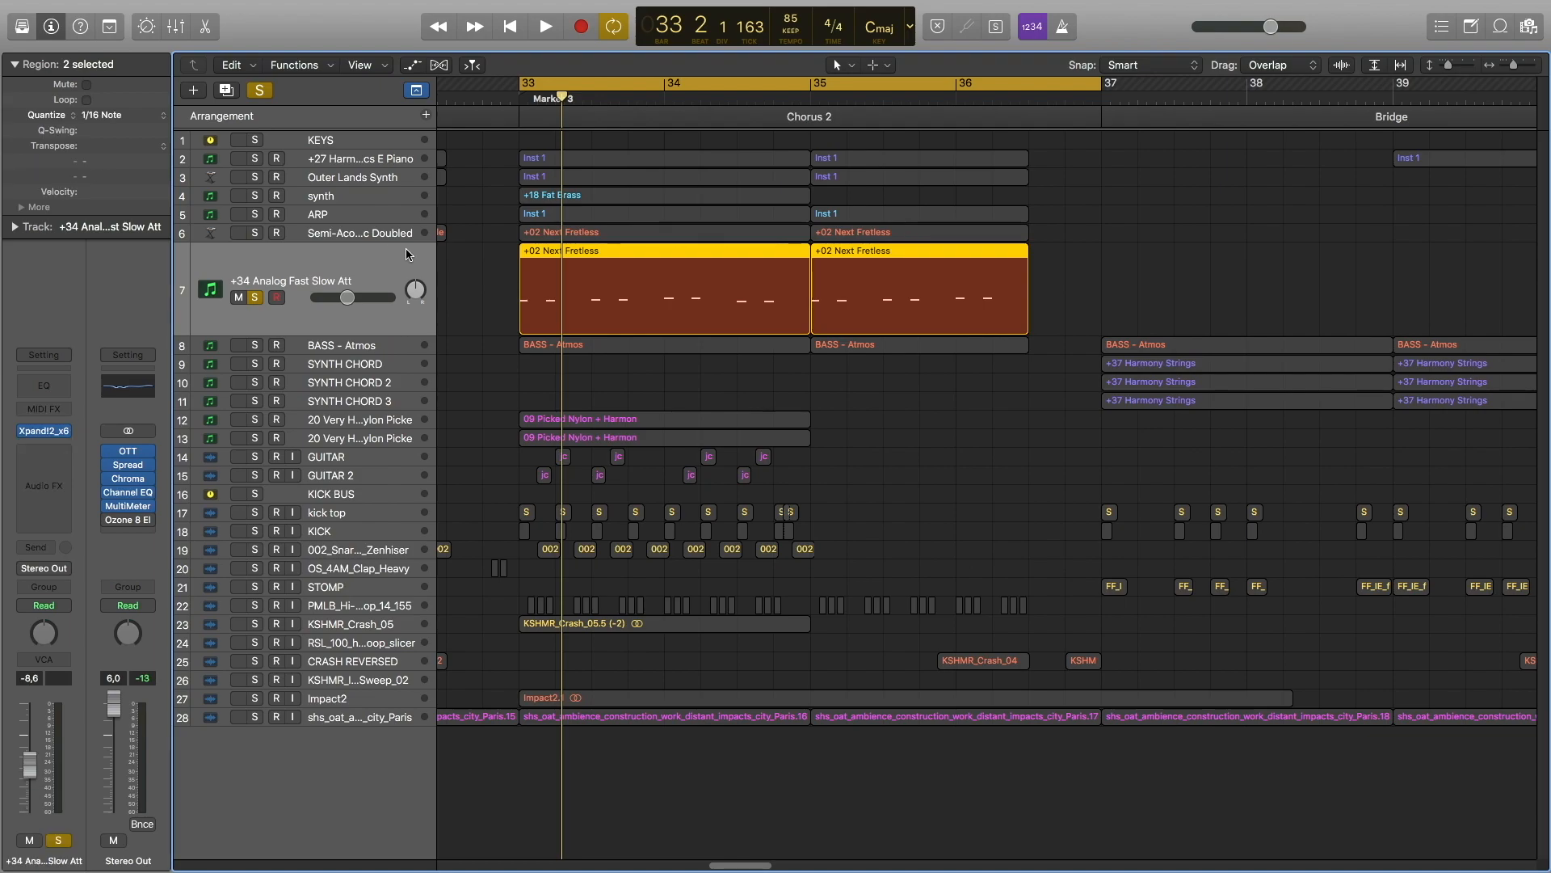
Review the GUITAR track's four regions and Amp, Echo, Chroma inserts, then select the hi-hat loop regions.
click(545, 27)
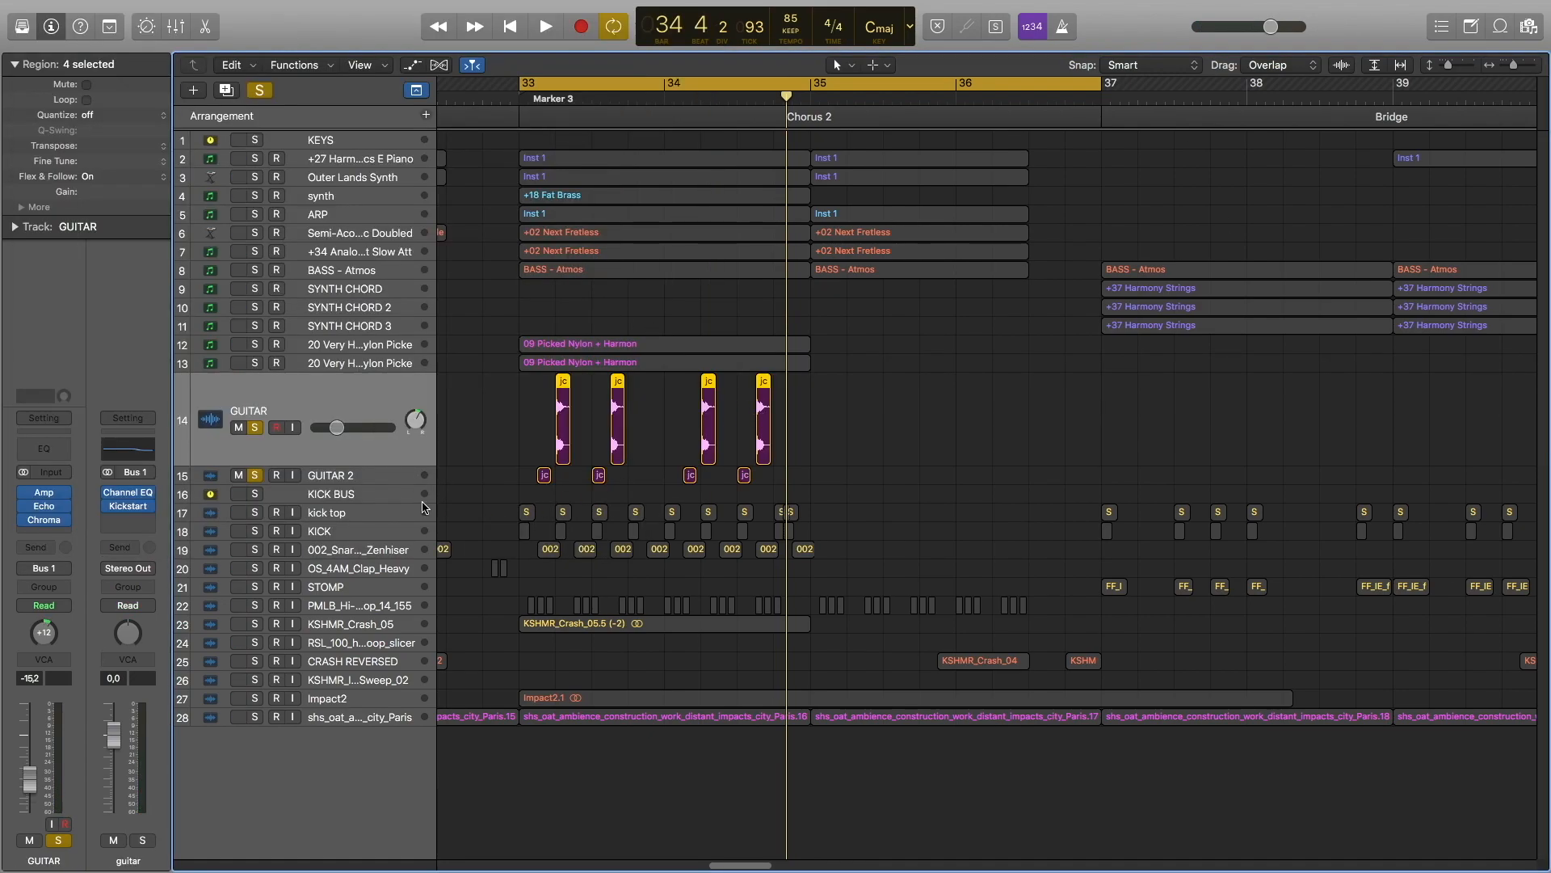
mouse_move(483, 451)
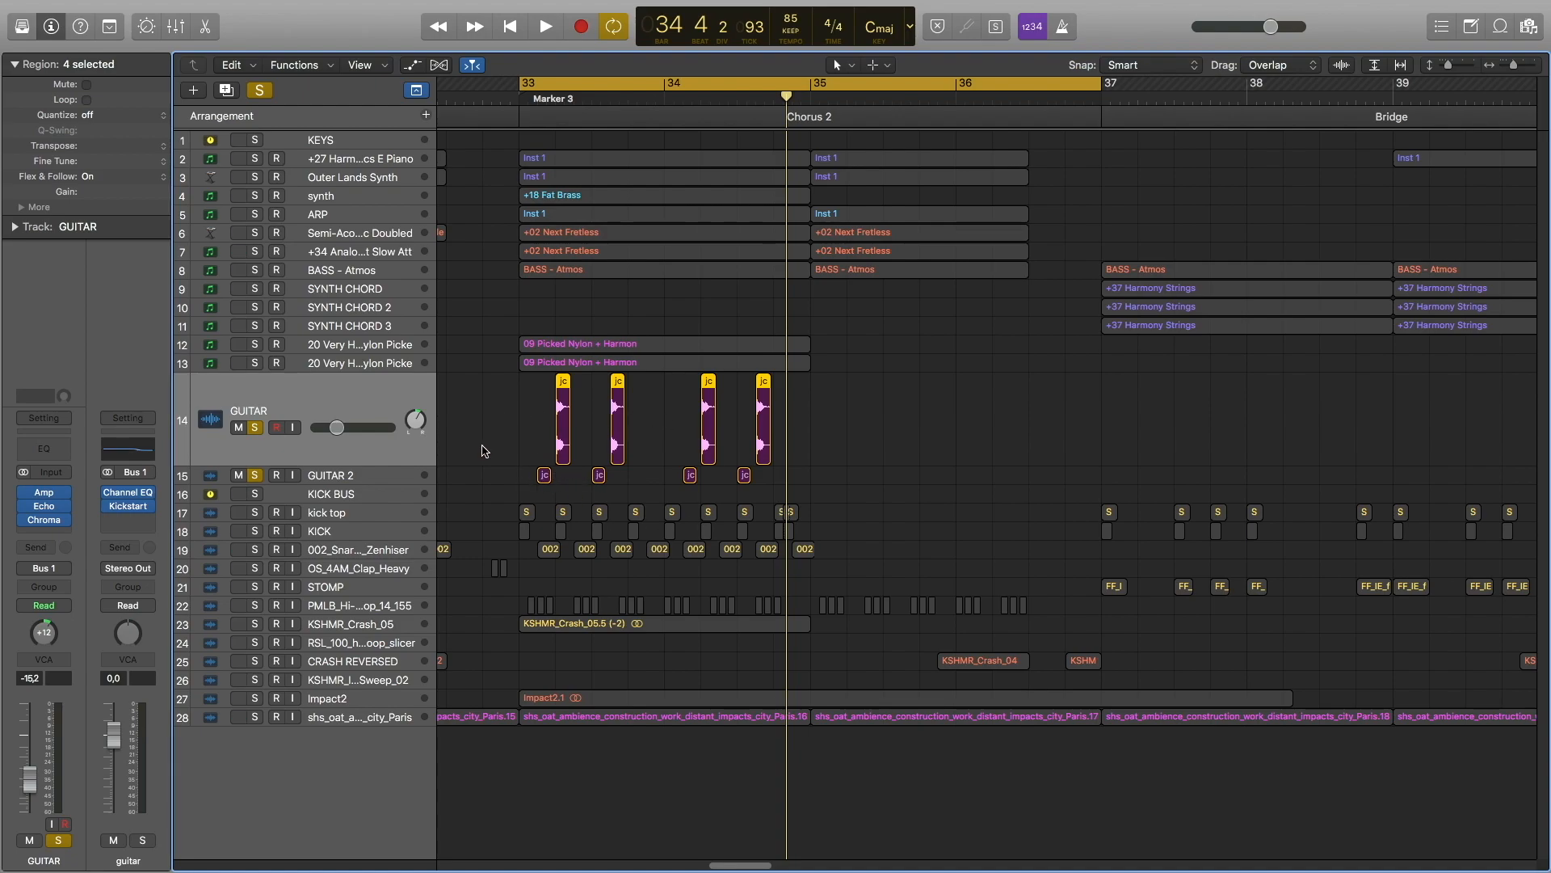
click(545, 28)
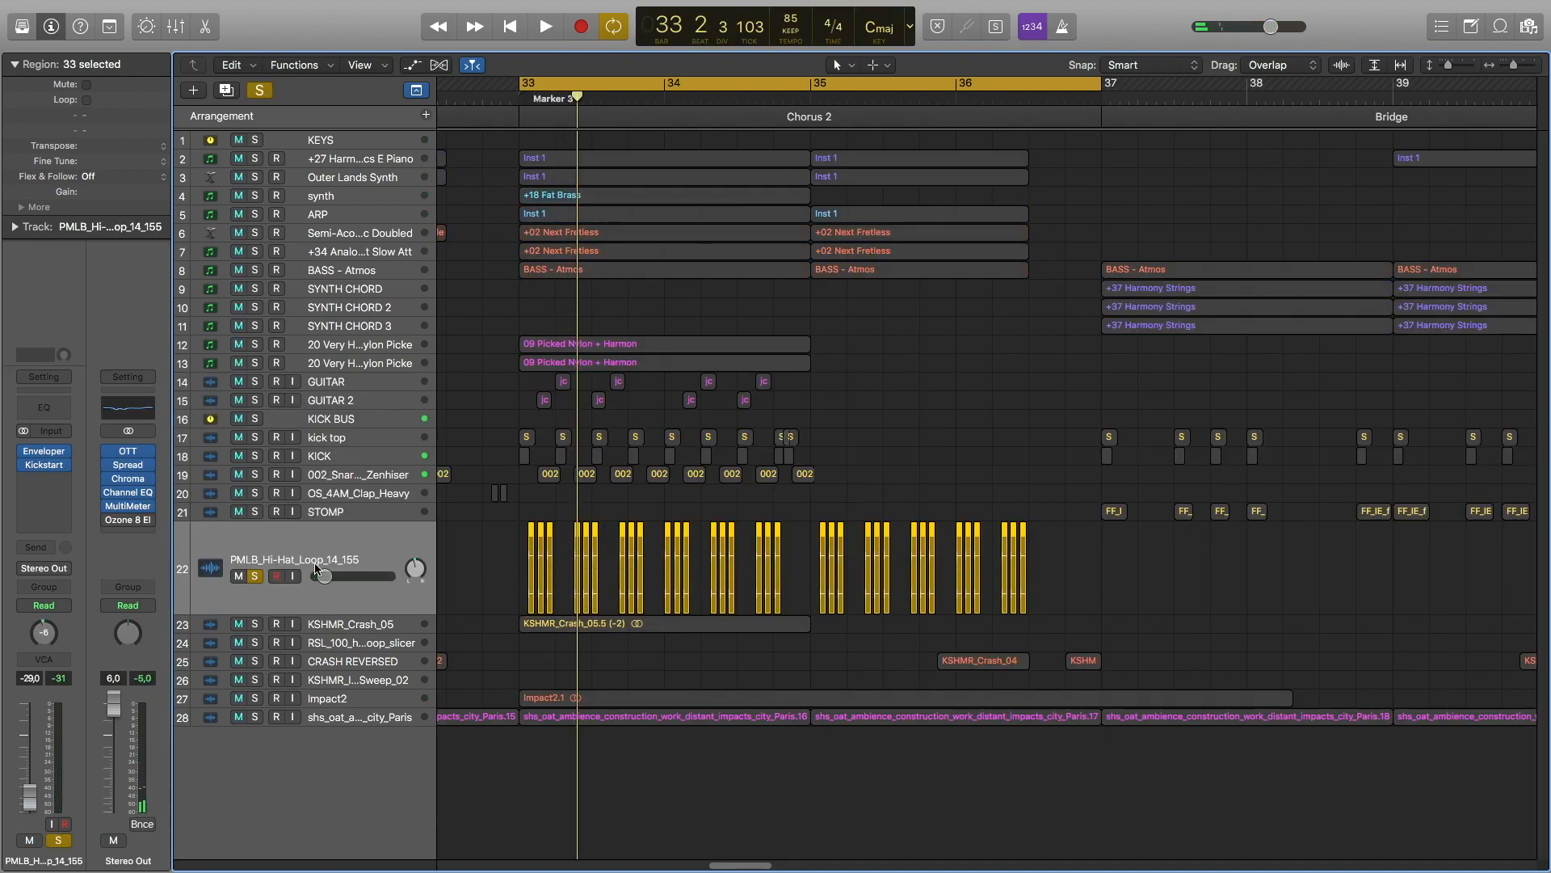
Play the enlarged hi-hat loop from bar 33 in Chorus 2, then unsolo to hear the full mix.
click(544, 26)
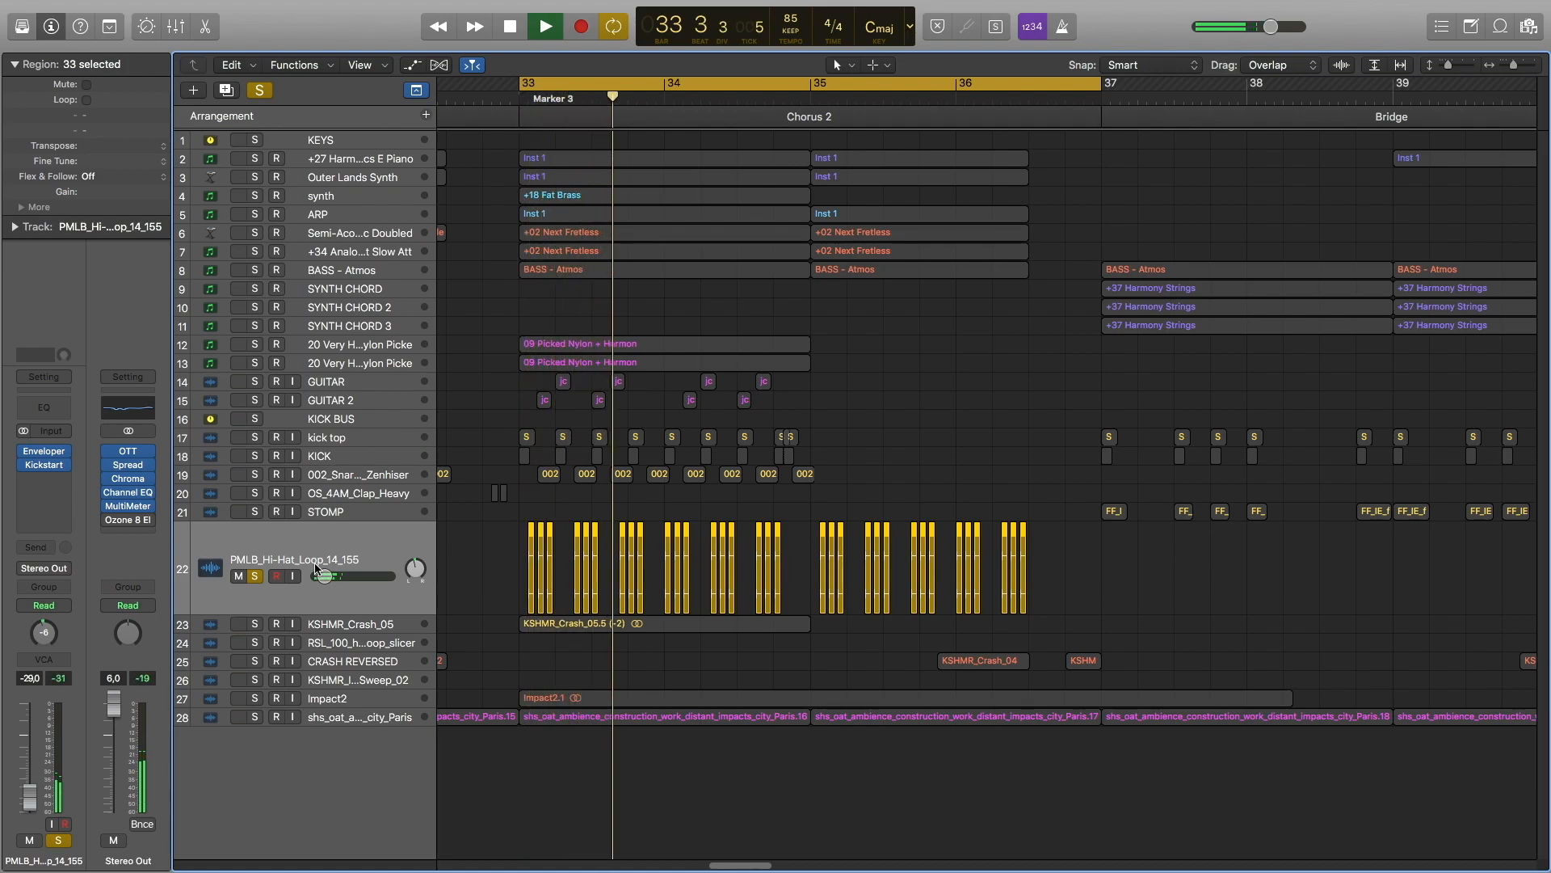
click(543, 26)
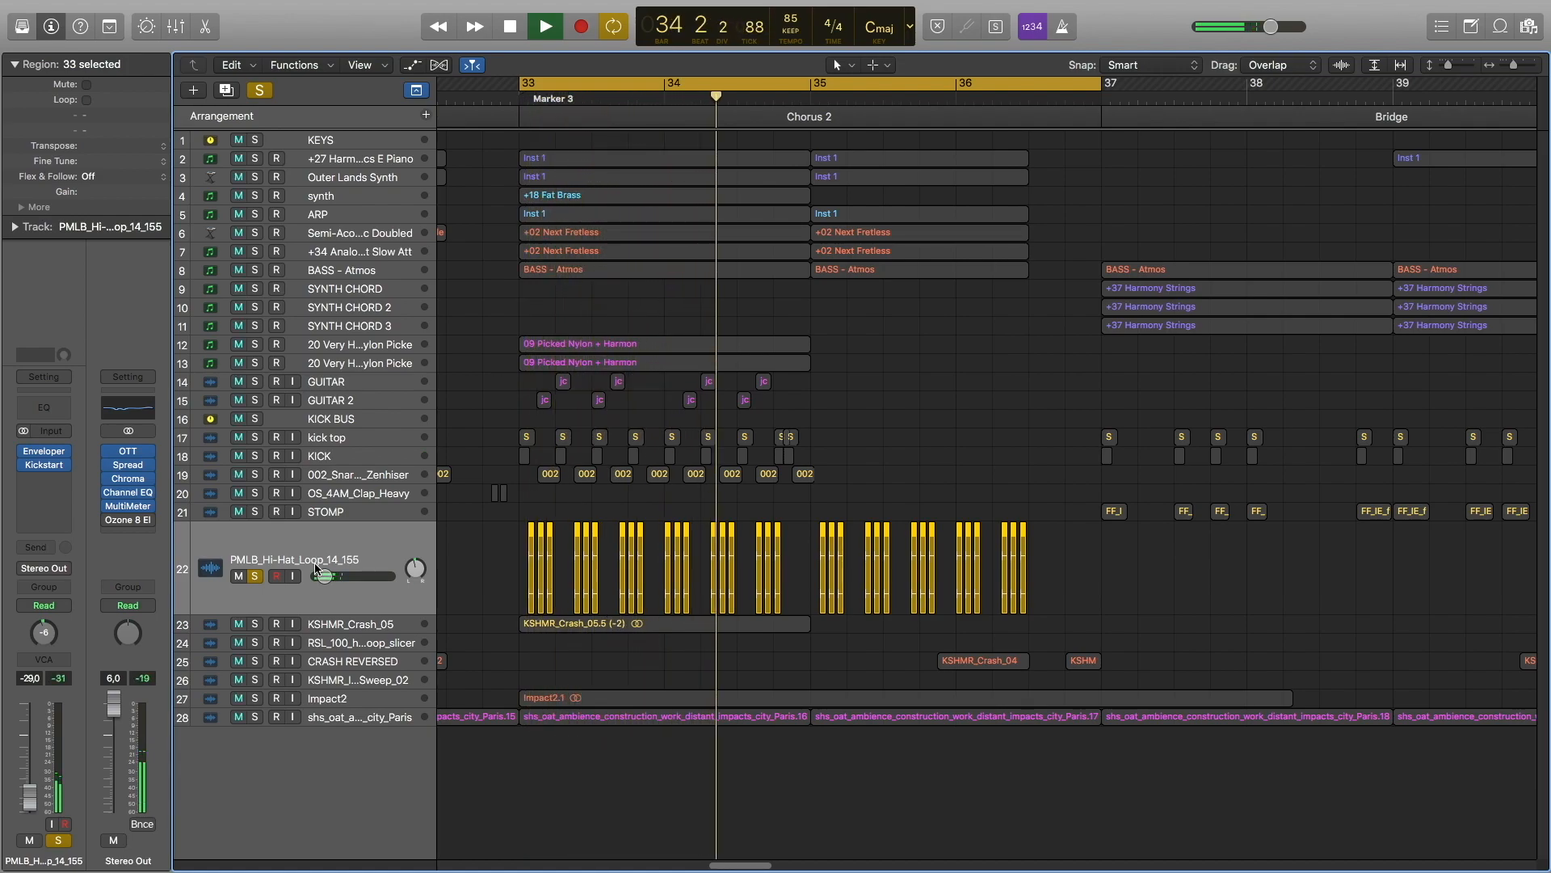
click(42, 451)
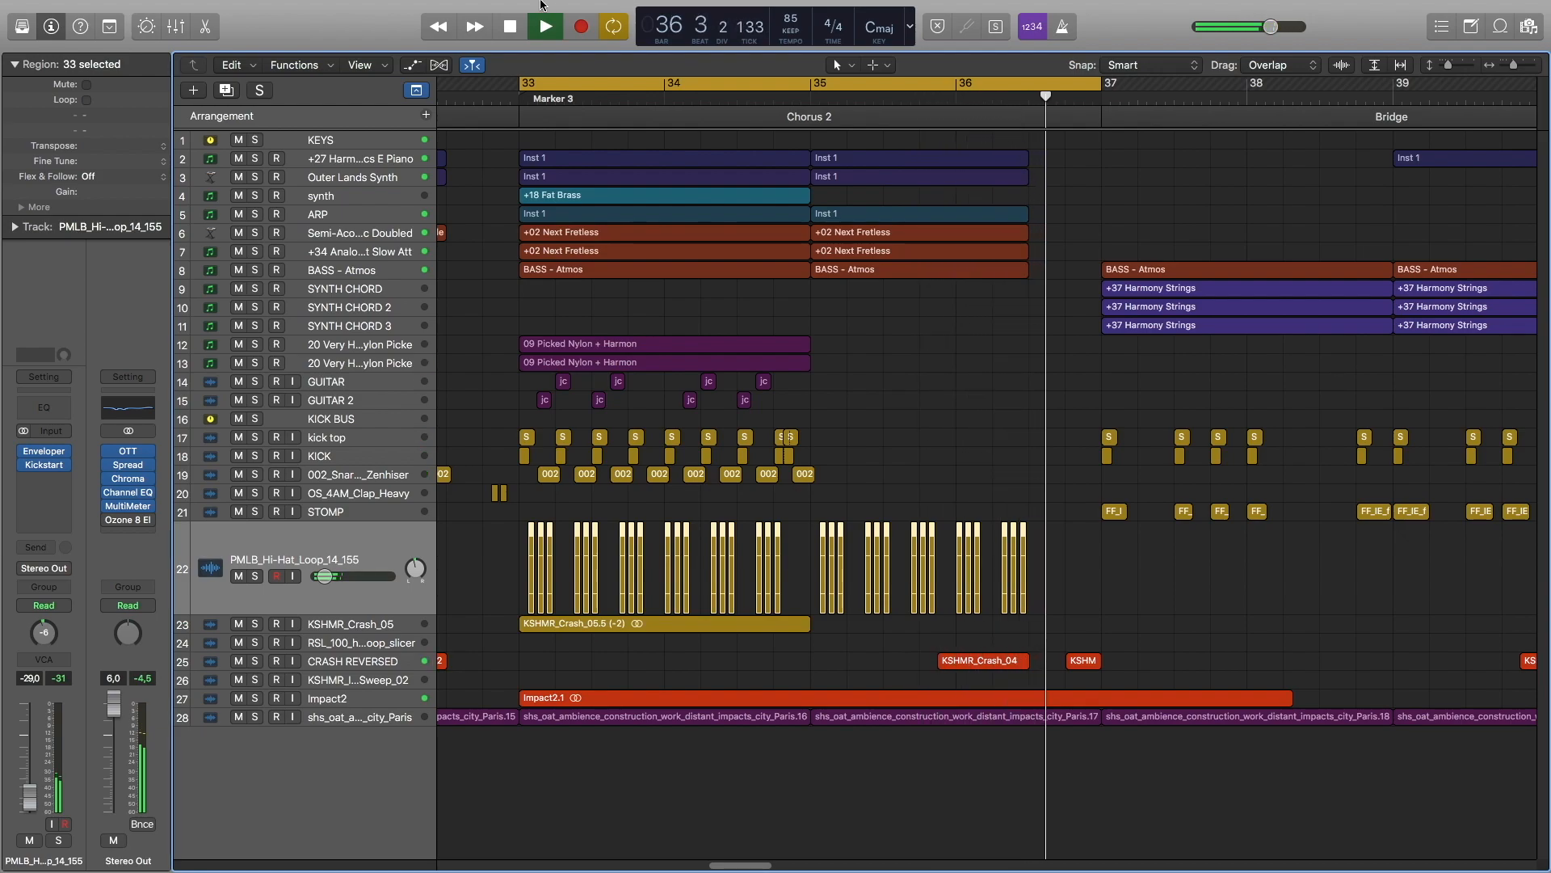
Select the reversed crash regions so the CRASH REVERSED track enlarges across the Bridge.
click(509, 26)
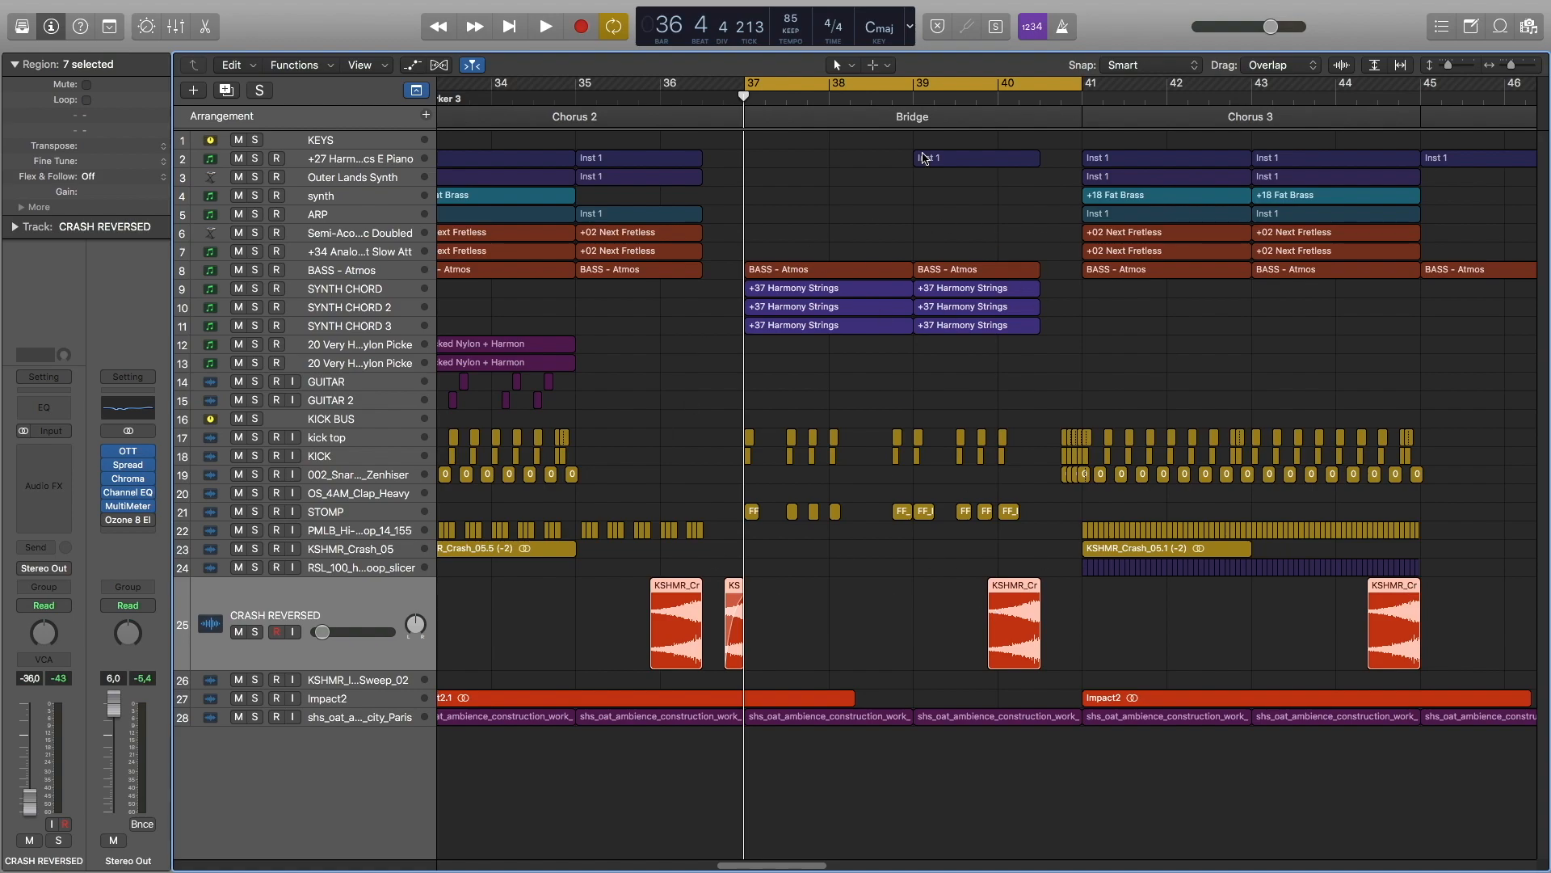
Select the Harmony Strings regions on SYNTH CHORD 3 to enlarge them.
click(975, 157)
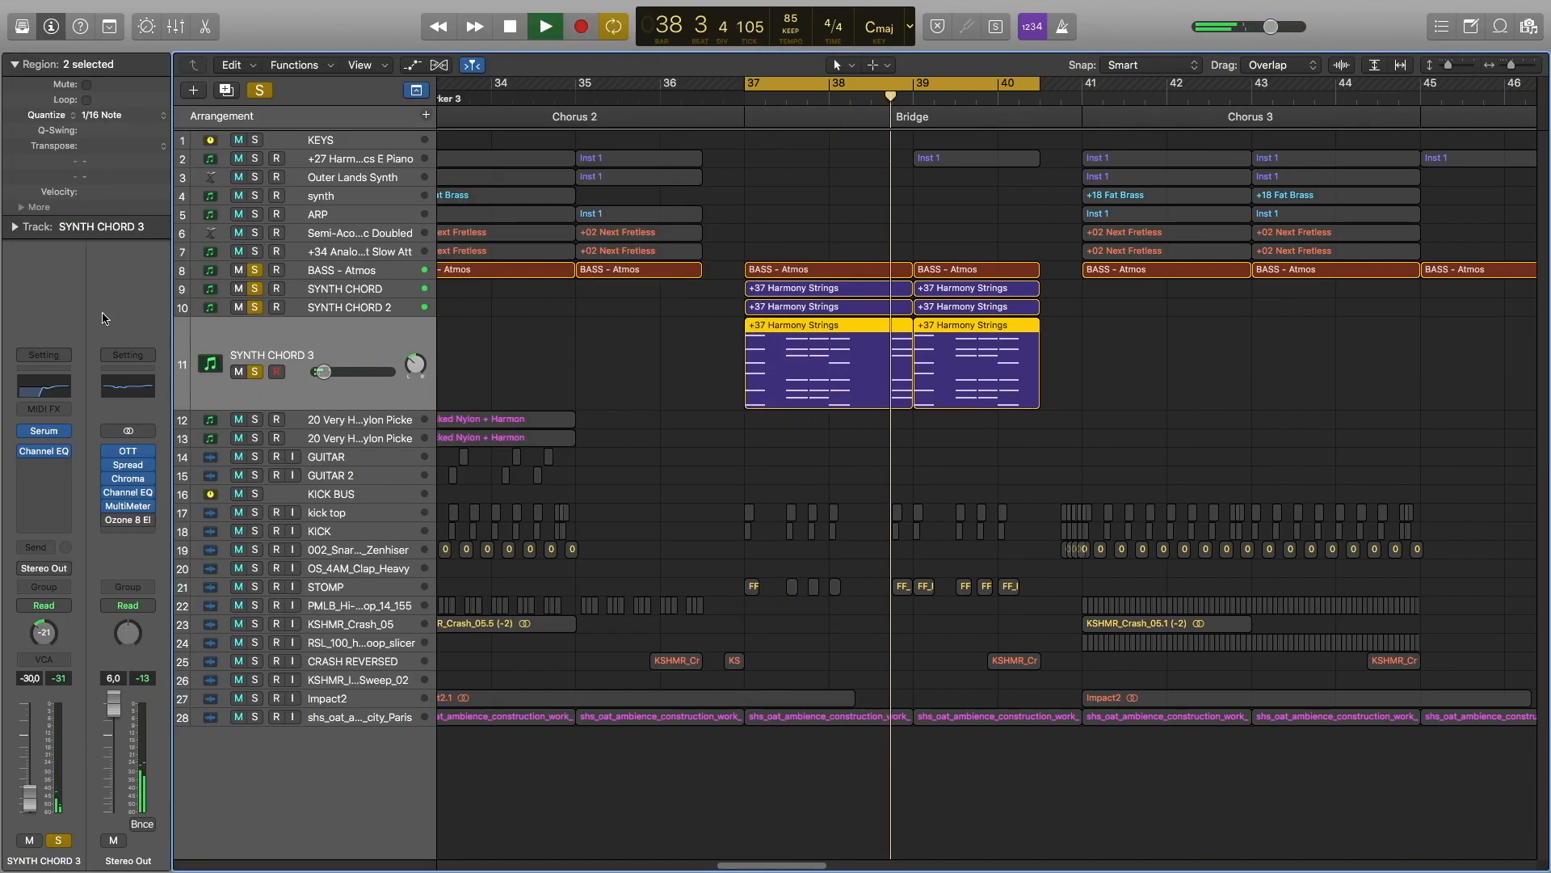
Solo STOMP as well and sweep the KEYS high-cut EQ frequency up from 260 Hz during playback.
click(545, 27)
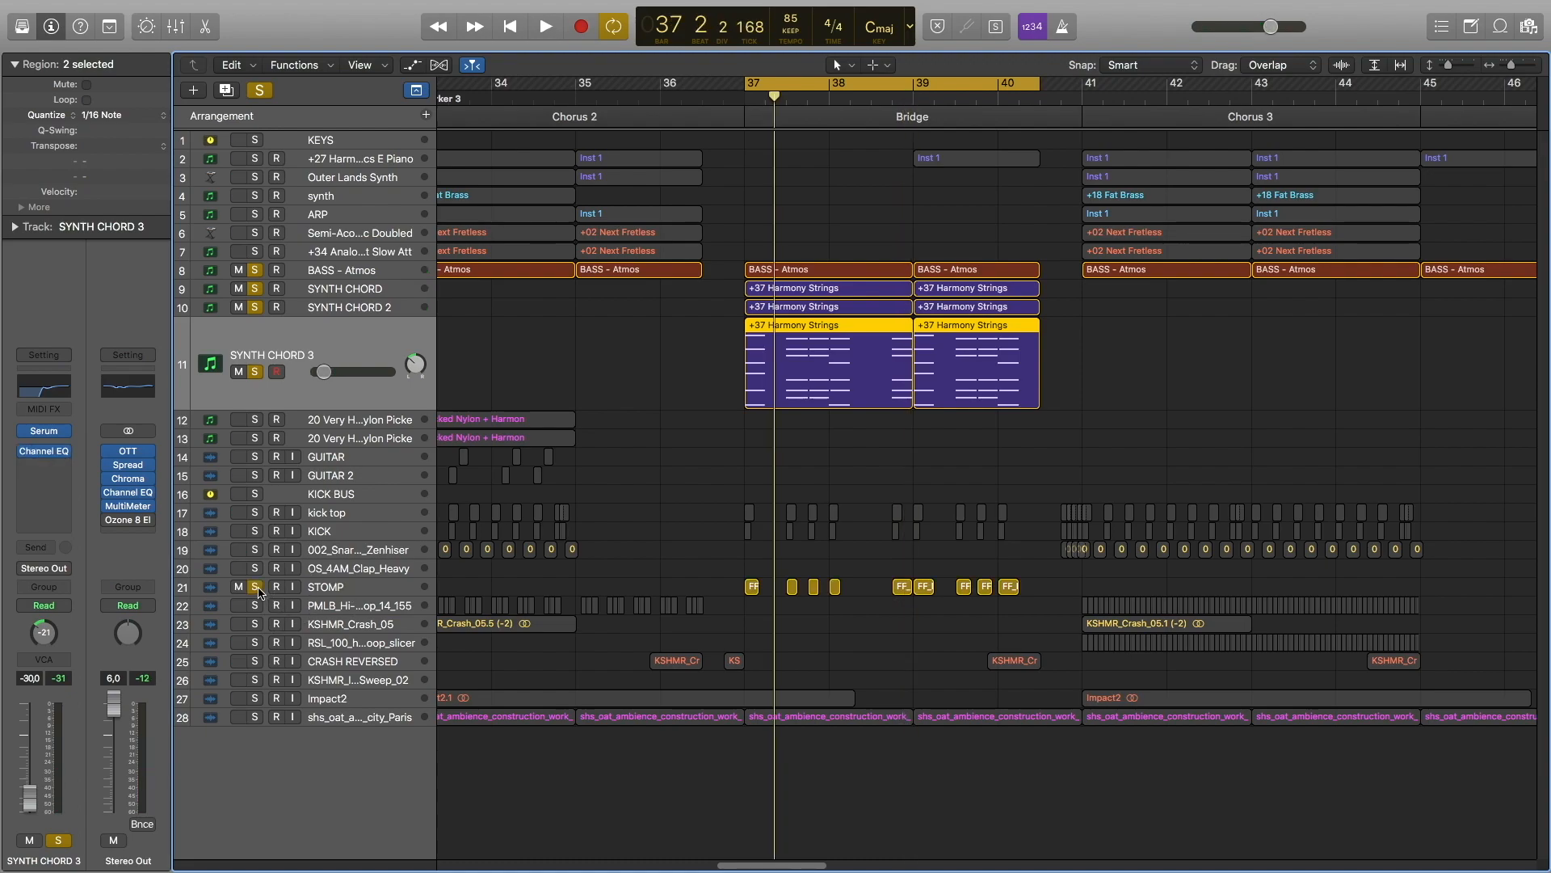
click(545, 26)
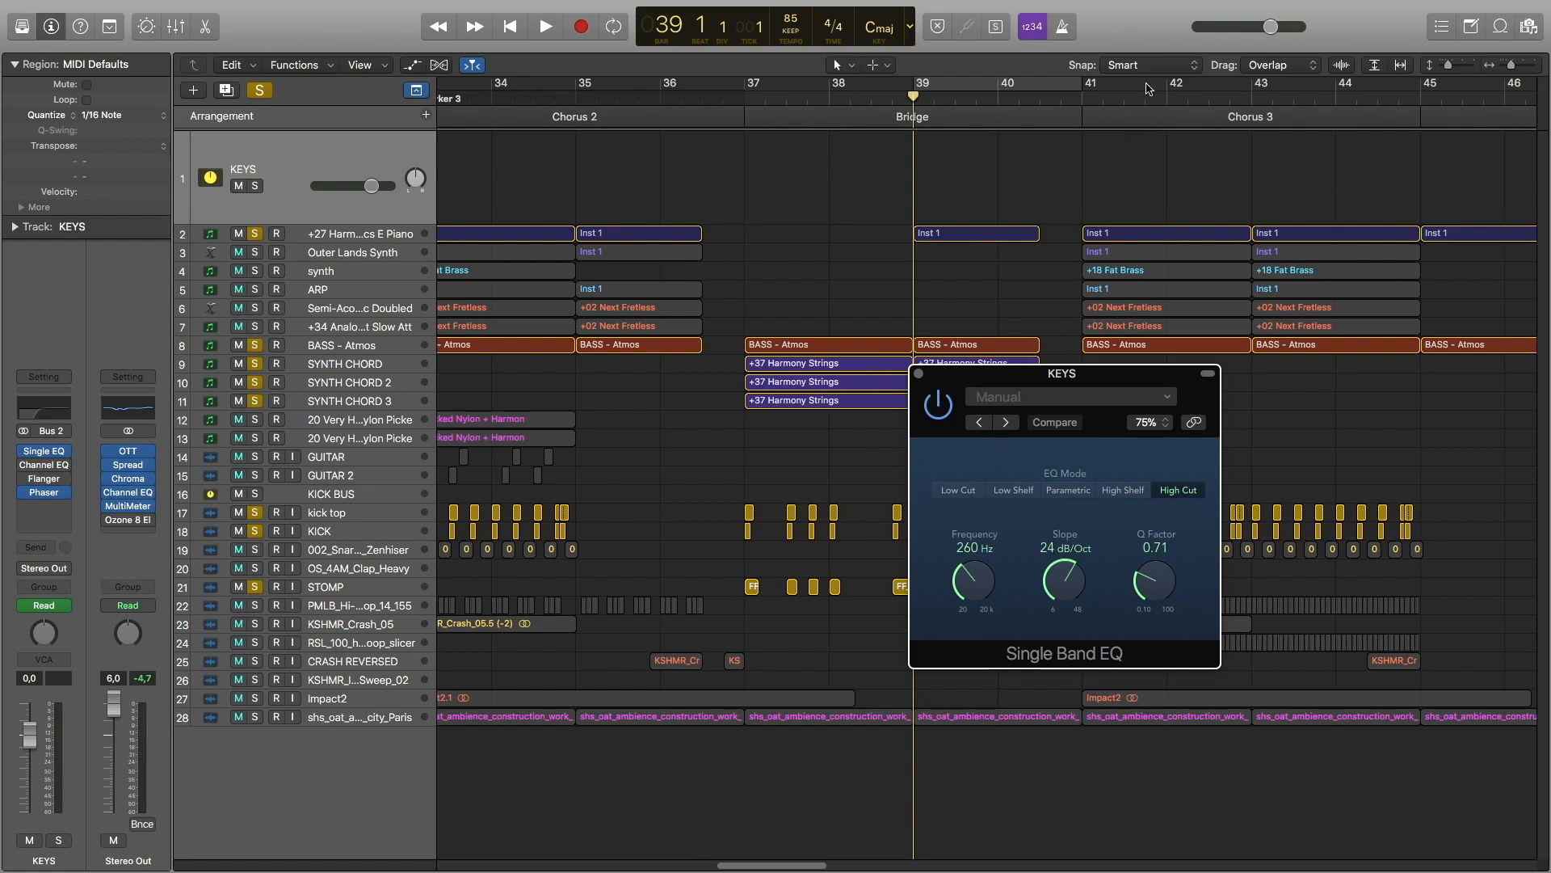
click(544, 28)
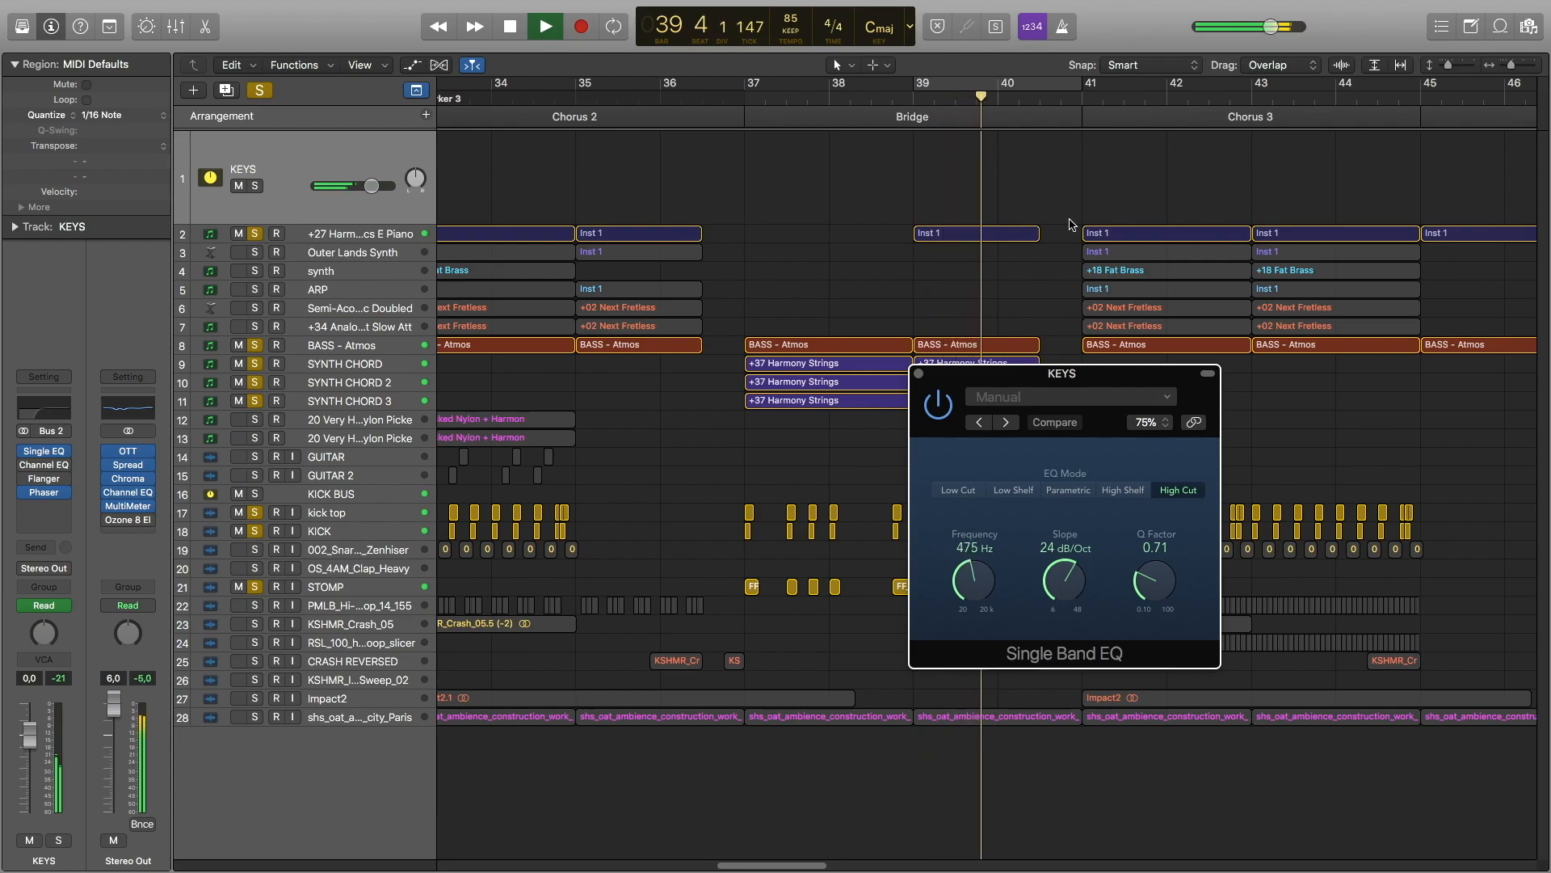
drag(973, 578, 973, 545)
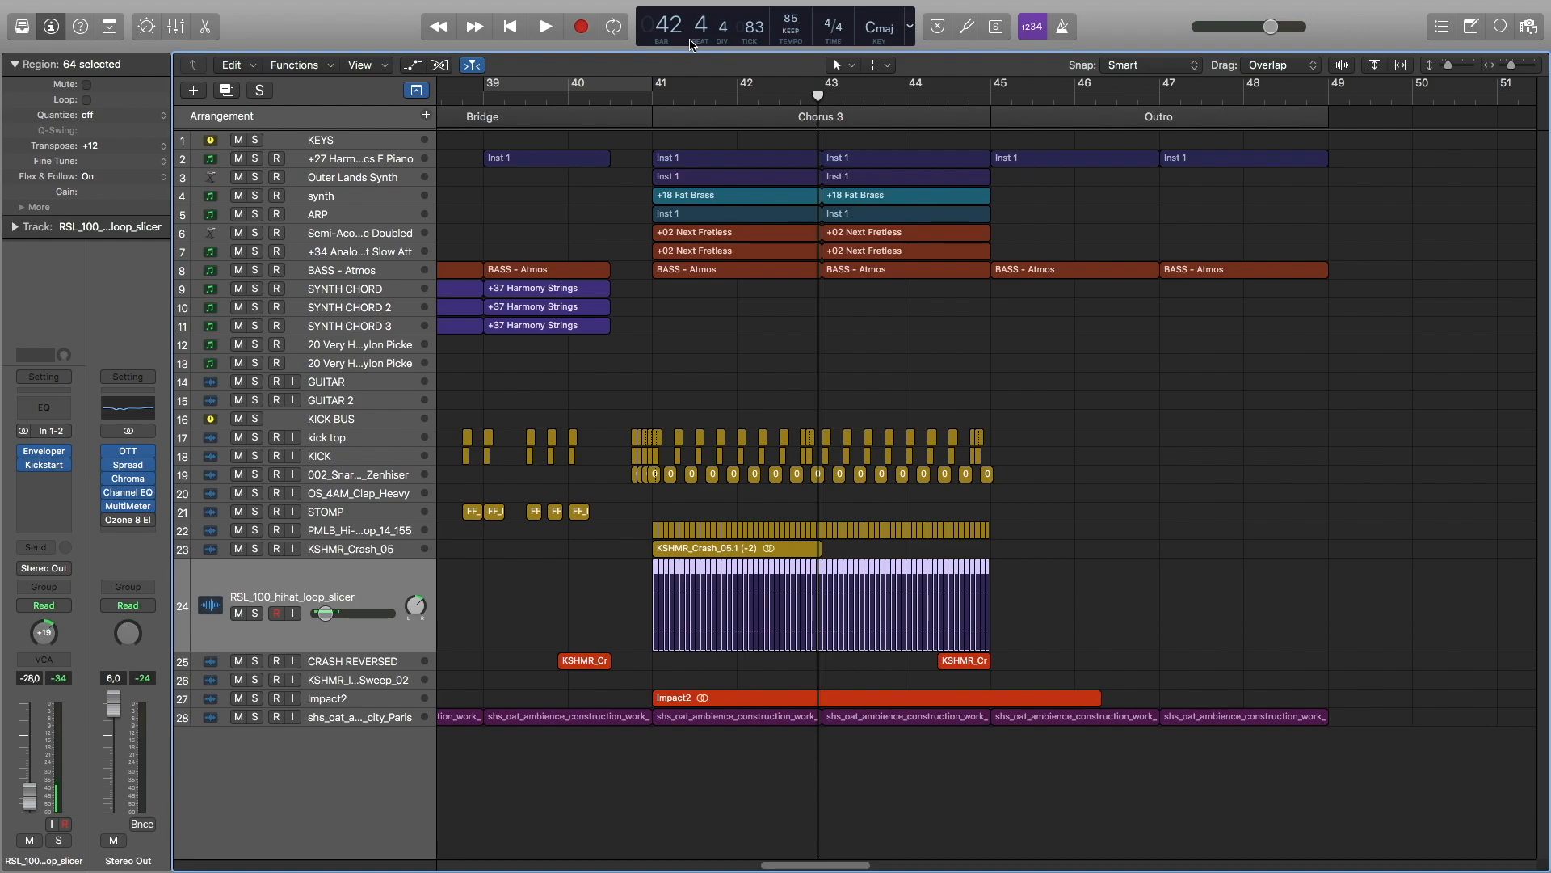
mouse_move(690, 40)
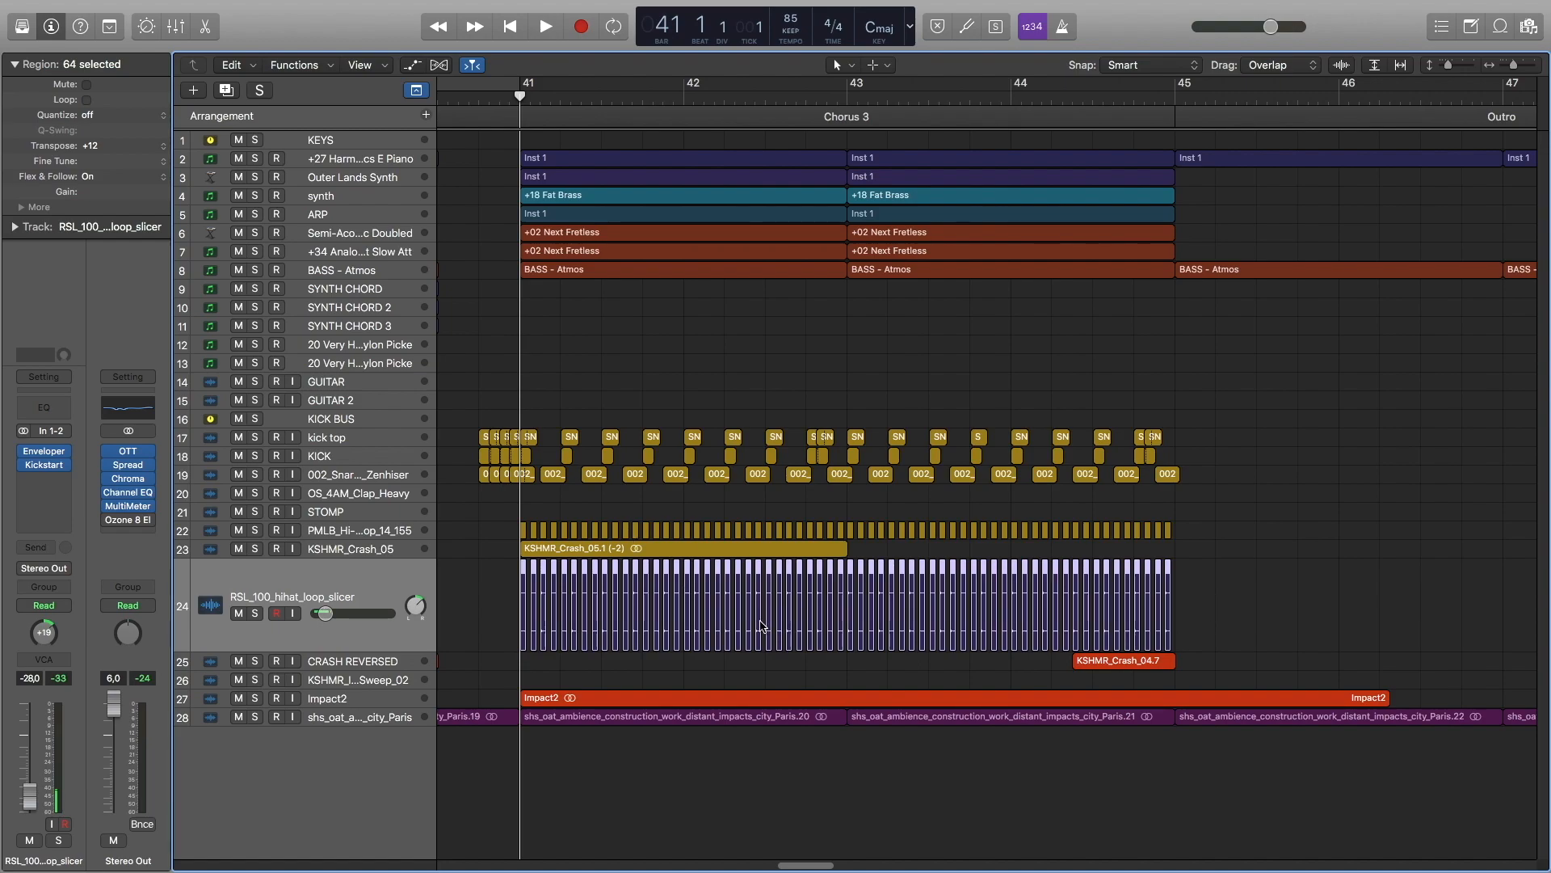
Select the +27 Harmonics E Piano's Inst 1 regions spanning the Outro.
click(544, 25)
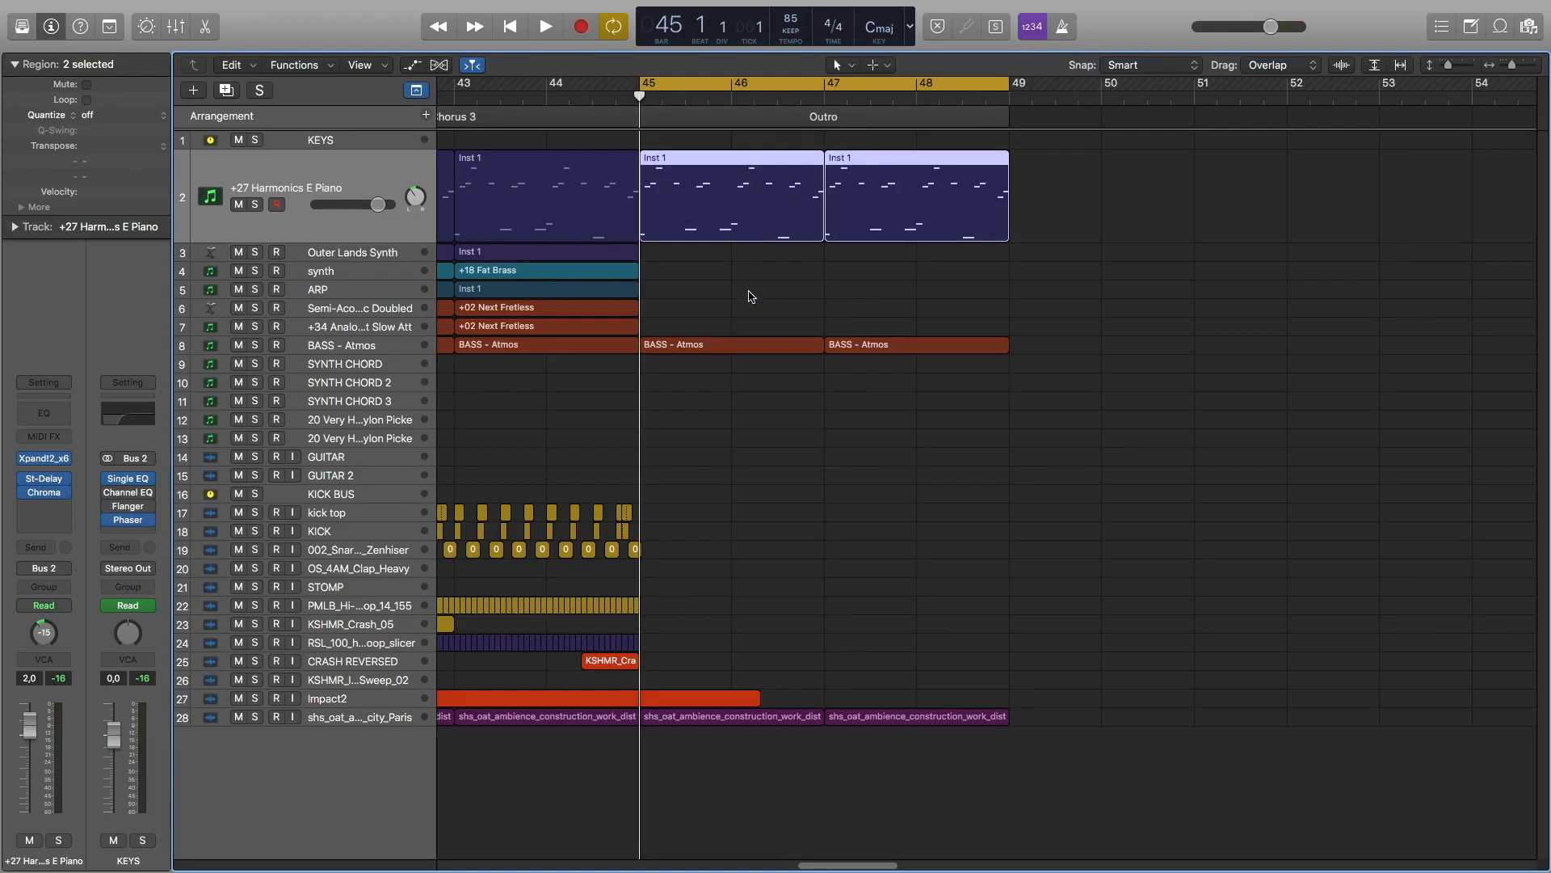
mouse_move(863, 262)
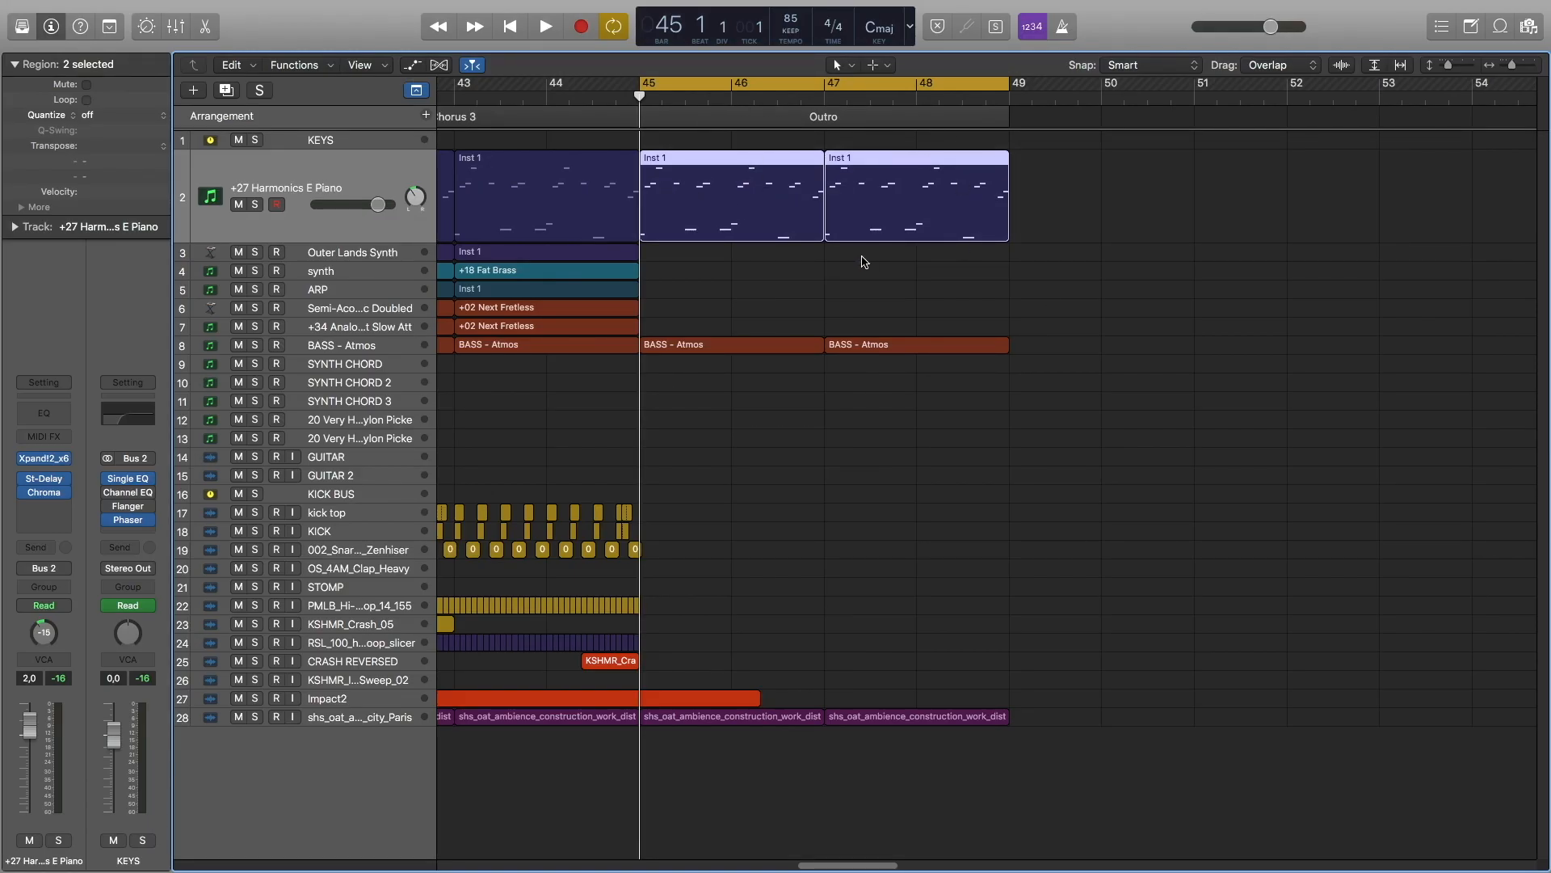
mouse_move(857, 227)
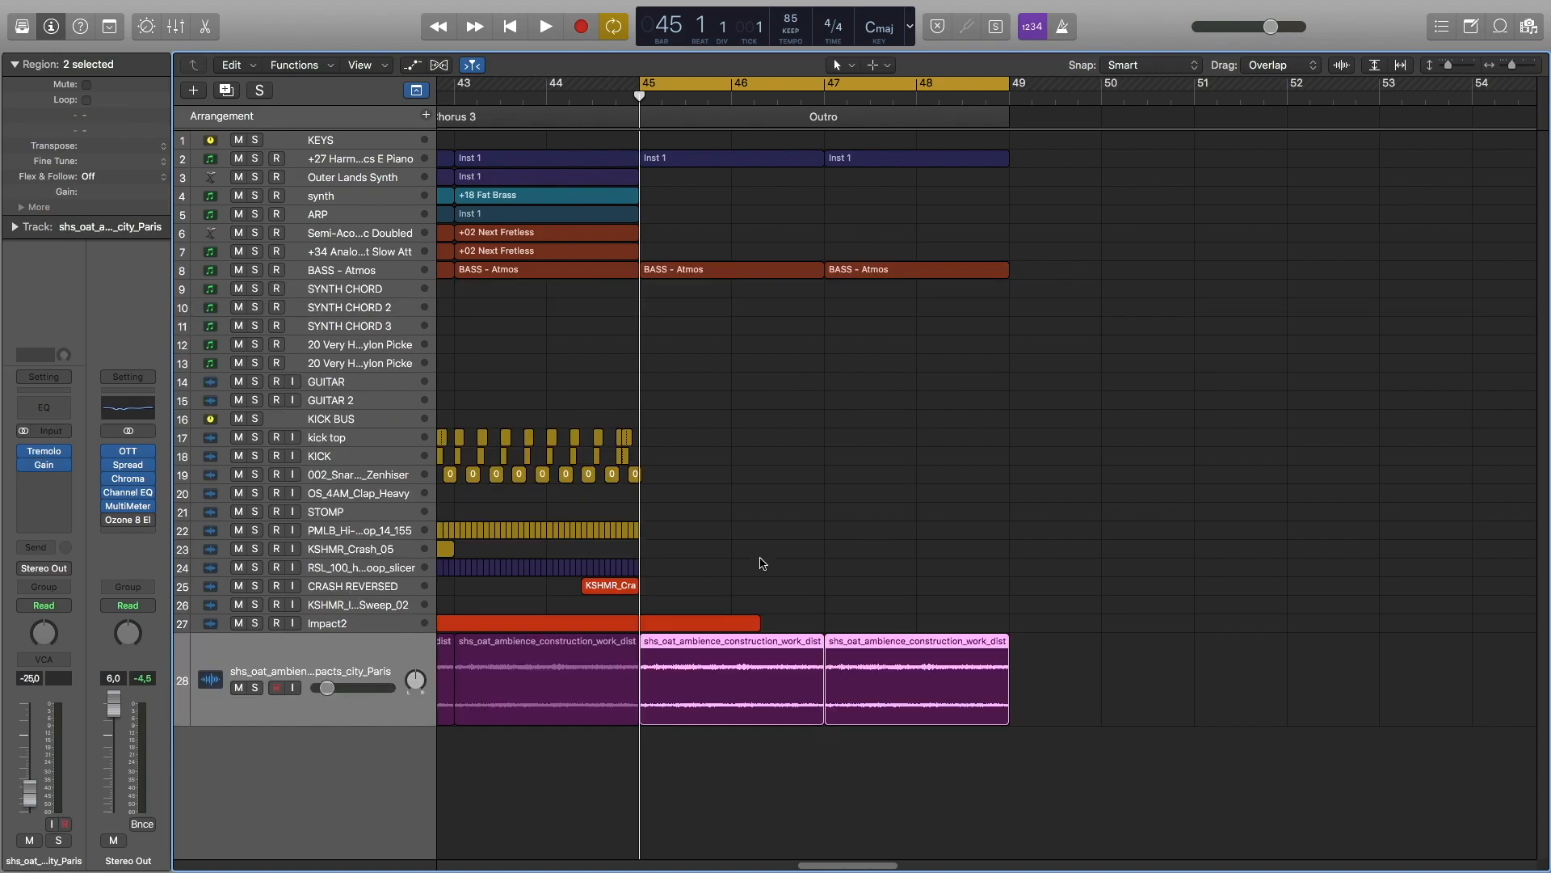
Play the city ambience regions through the Outro, then stop playback.
click(545, 26)
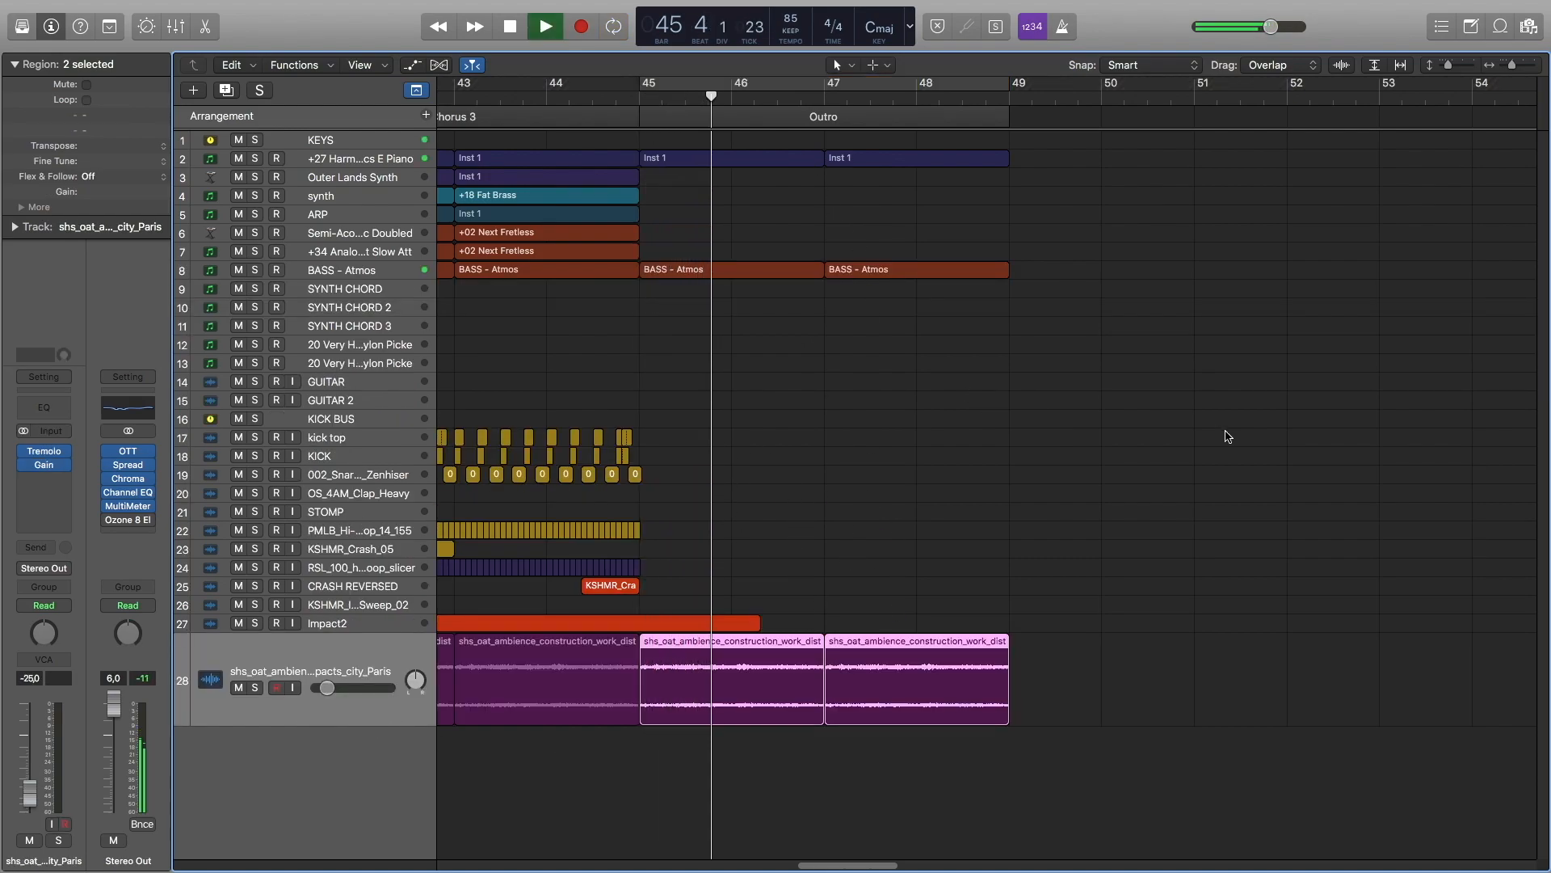
click(543, 26)
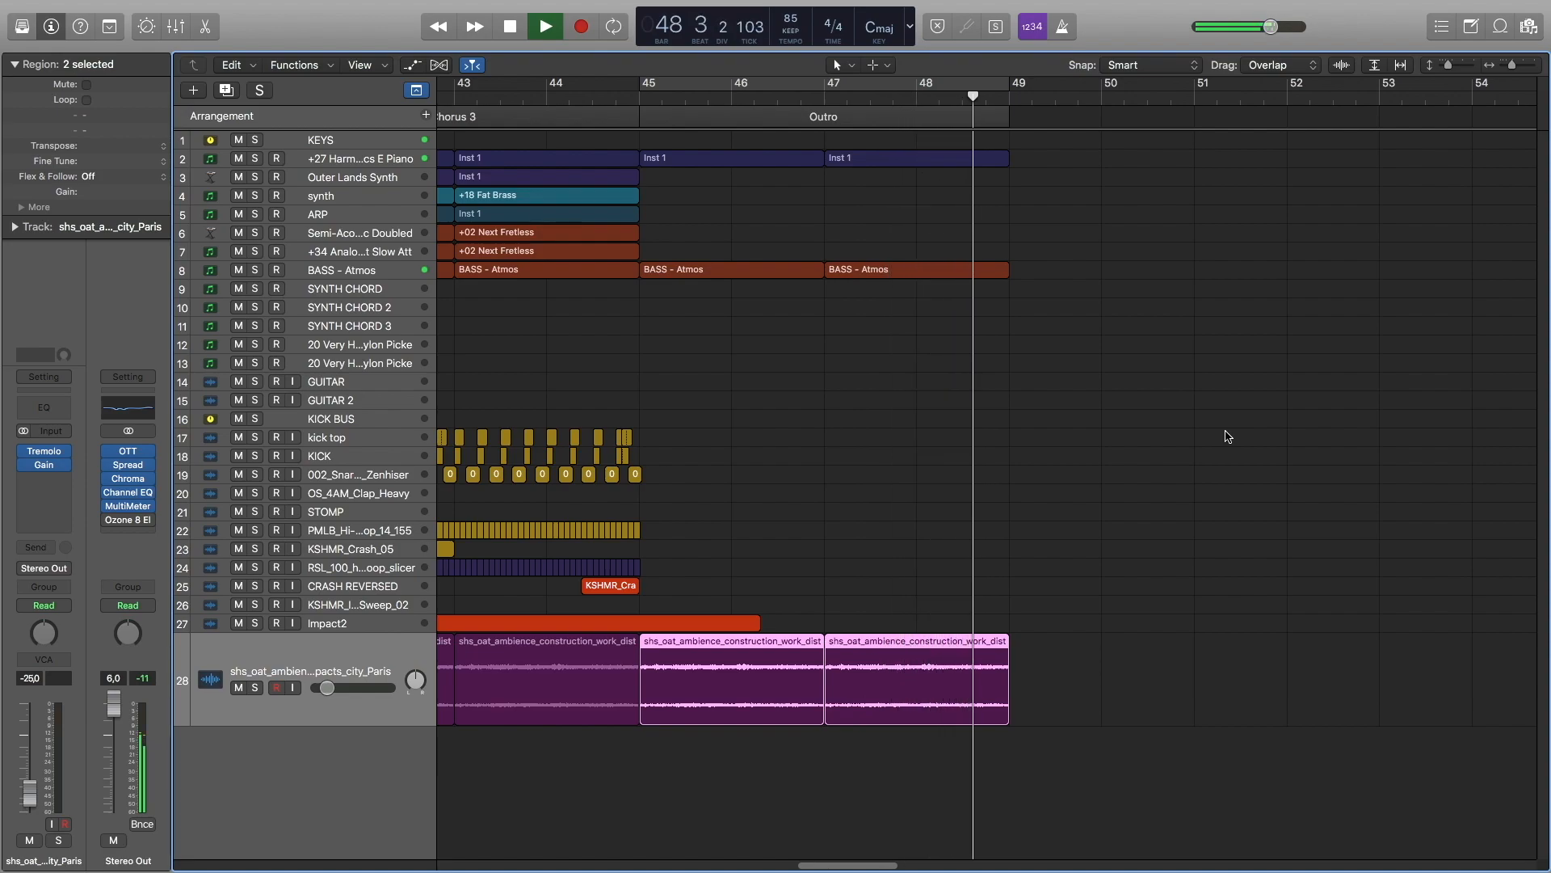
click(508, 26)
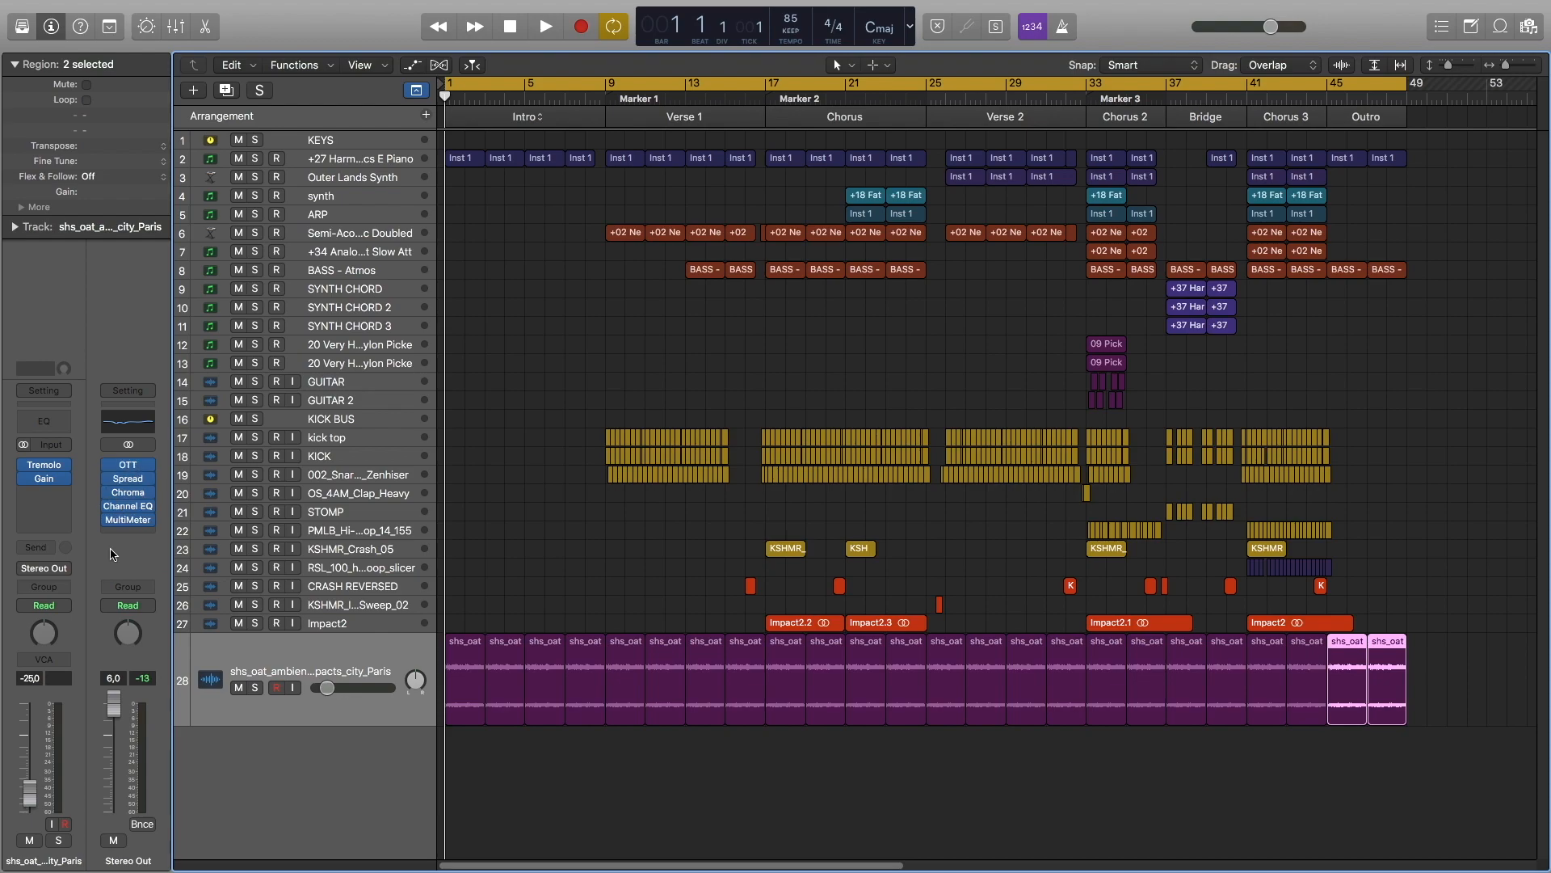
mouse_move(752, 446)
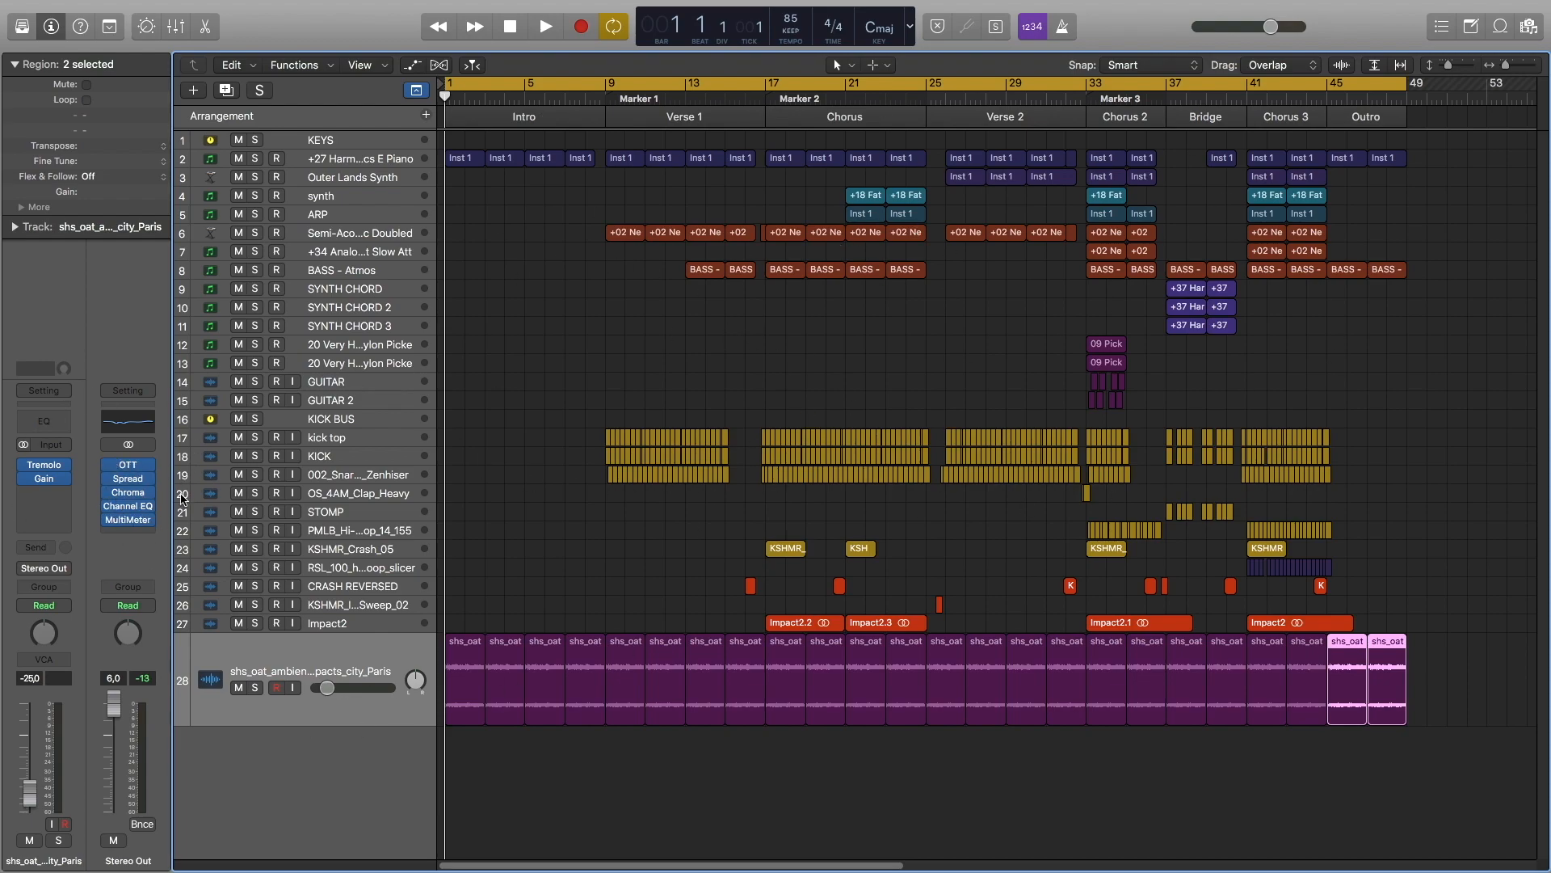
Show the Stereo Out Drum Chamber ChromaVerb's Main settings, 1.10 s decay and 21% wet.
click(126, 464)
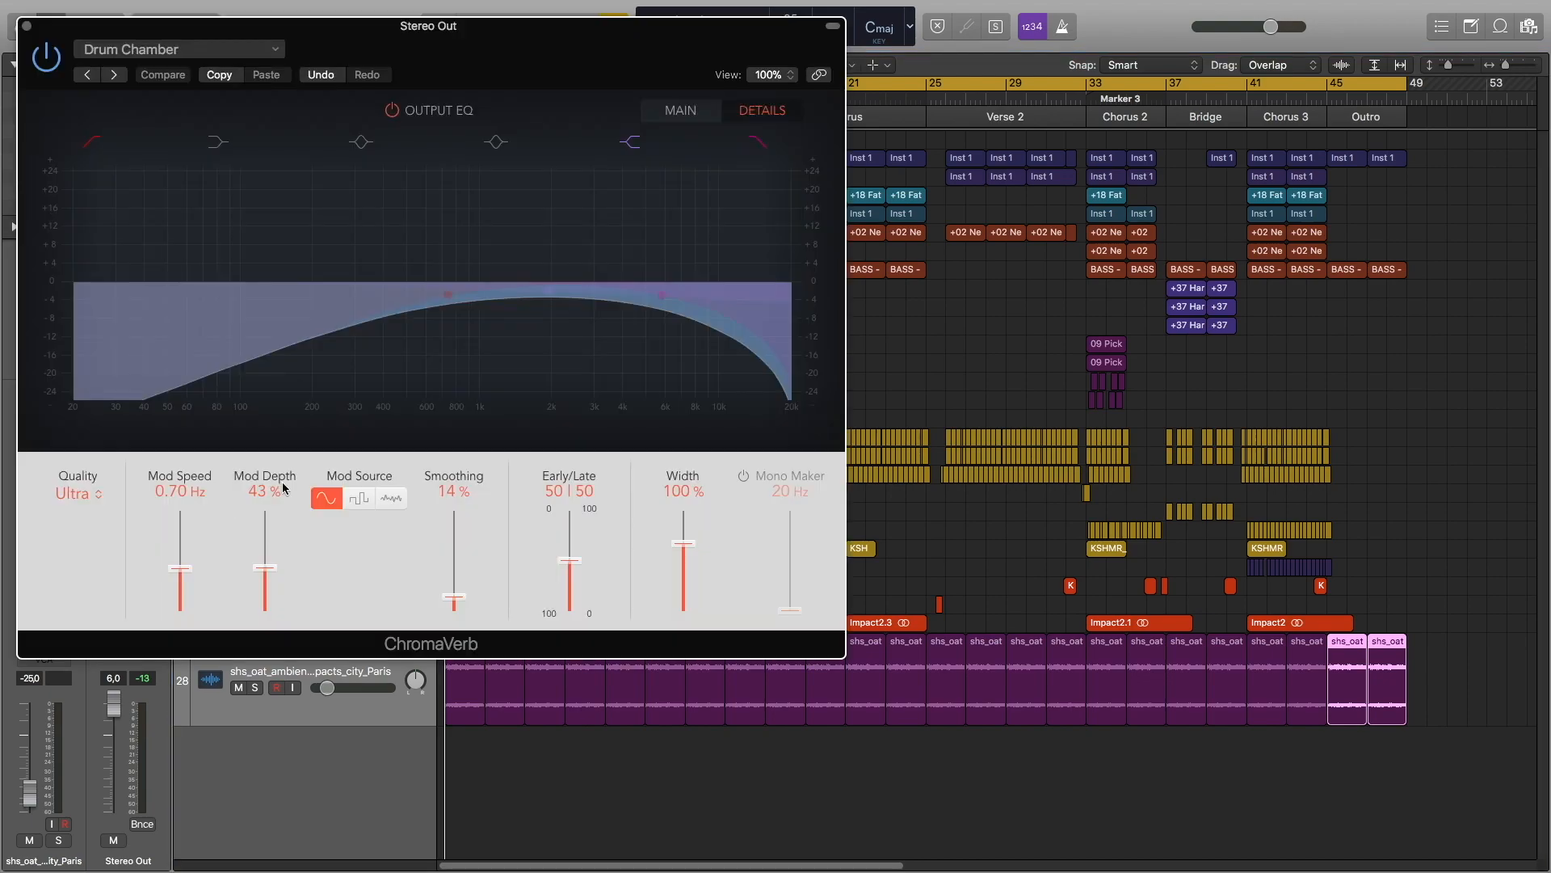
click(678, 109)
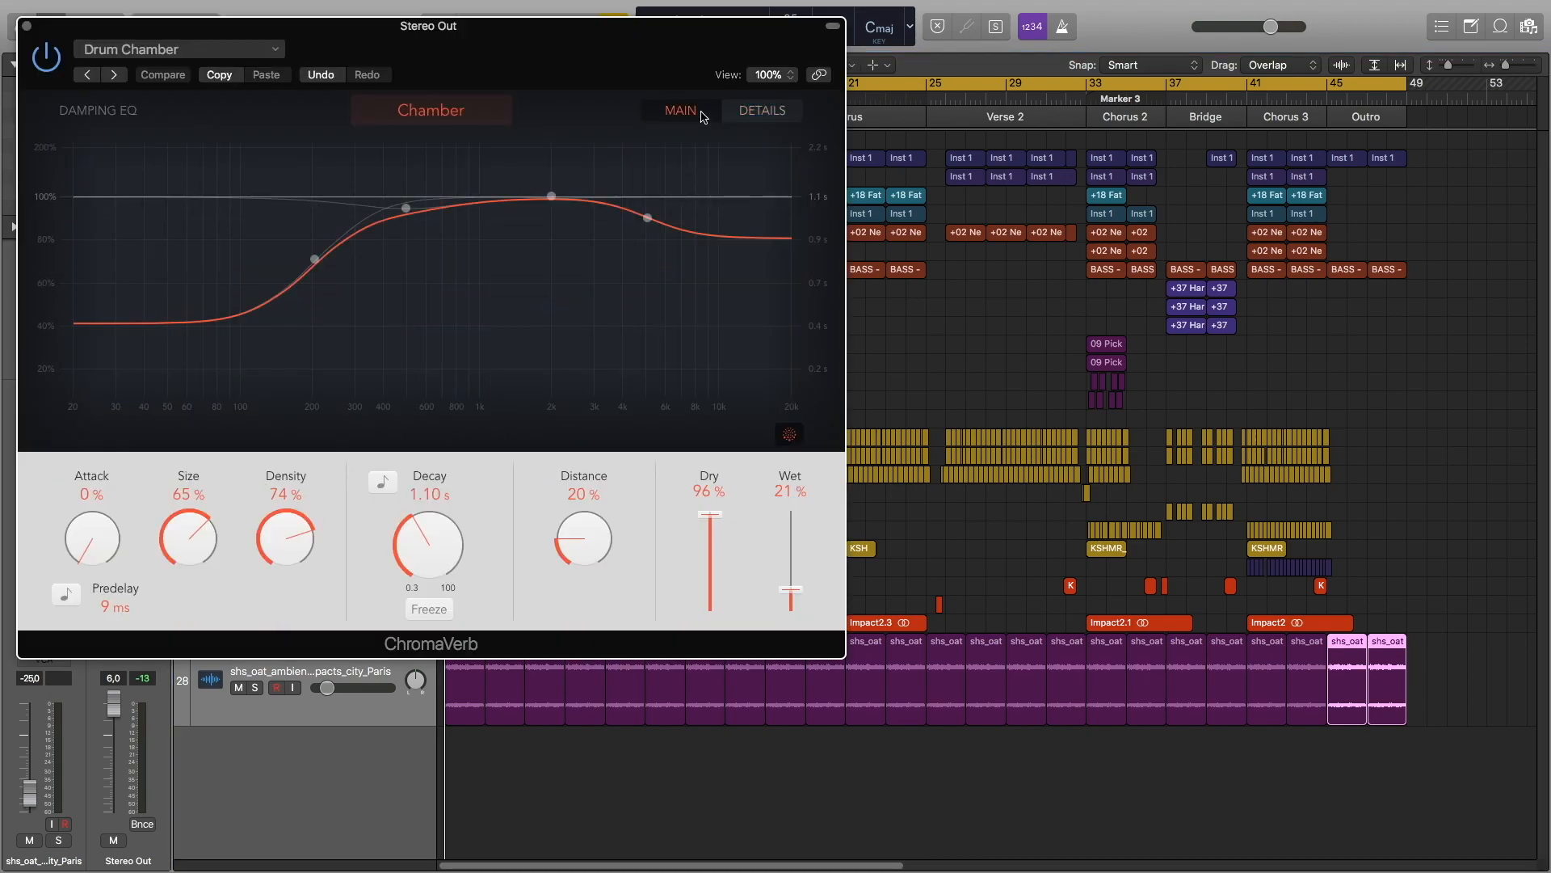